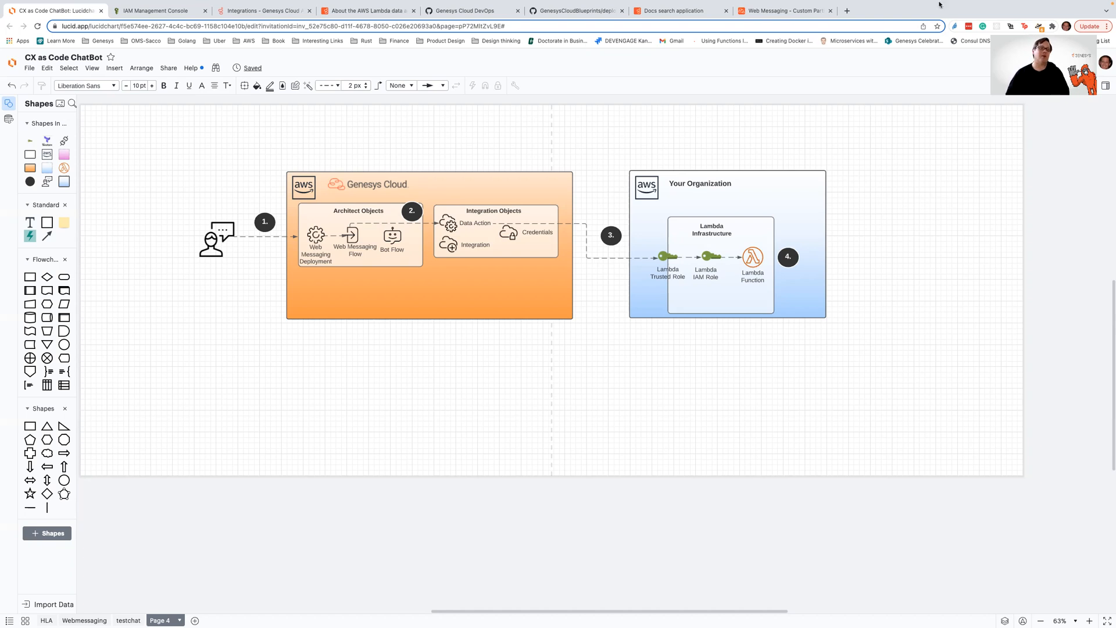
Filter the IAM roles list by 'dev' then 'dude' to show the two dev-dude-order-status roles.
click(163, 10)
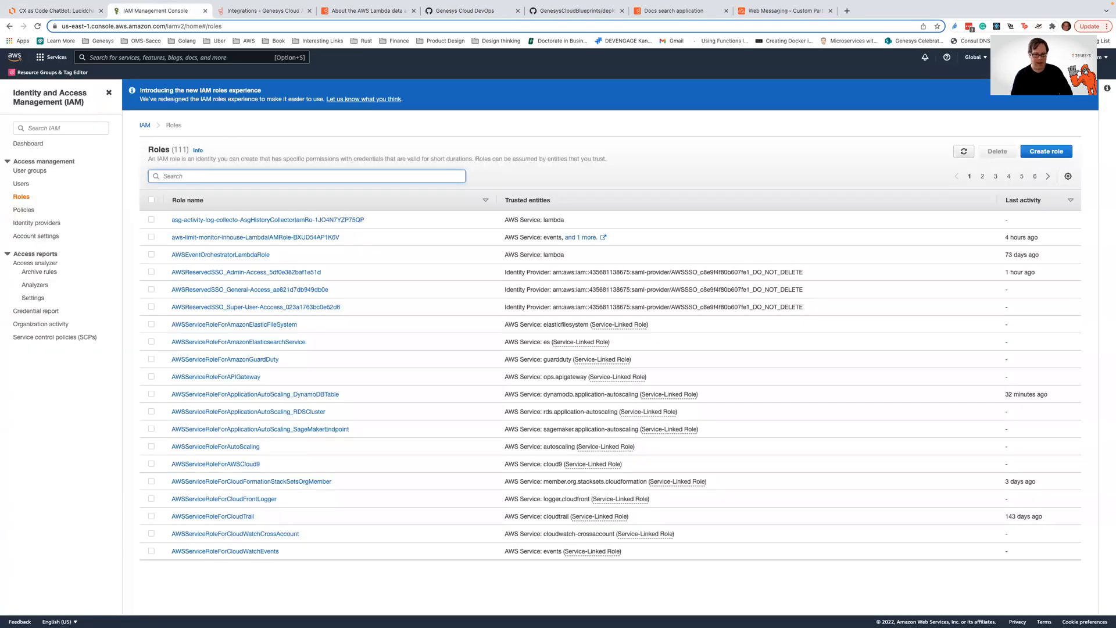
text(dev)
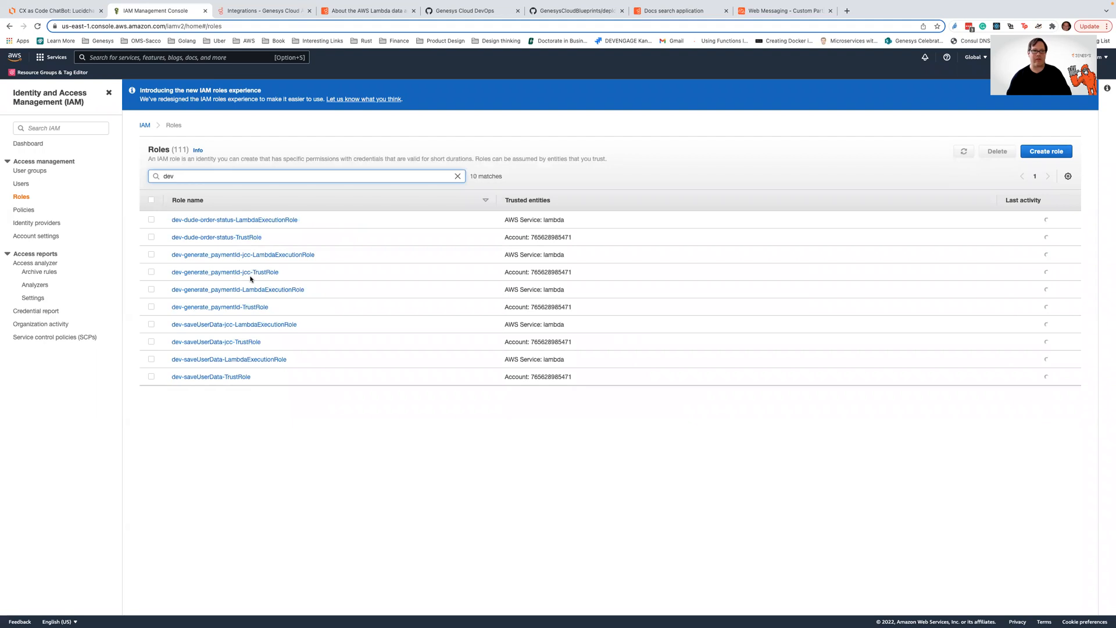
click(963, 152)
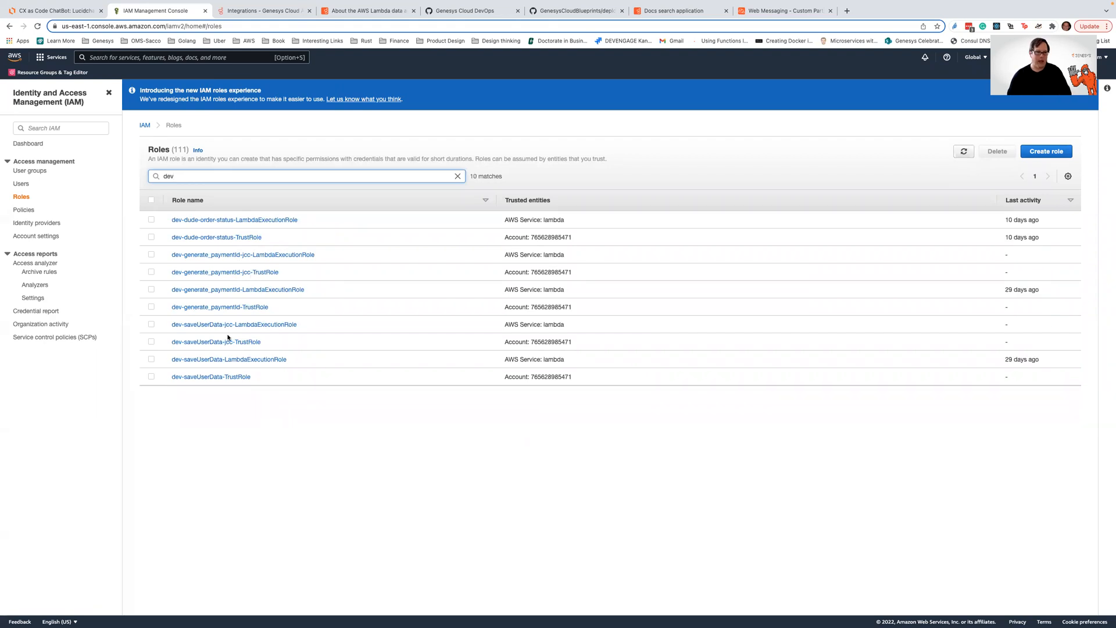
mouse_move(189, 170)
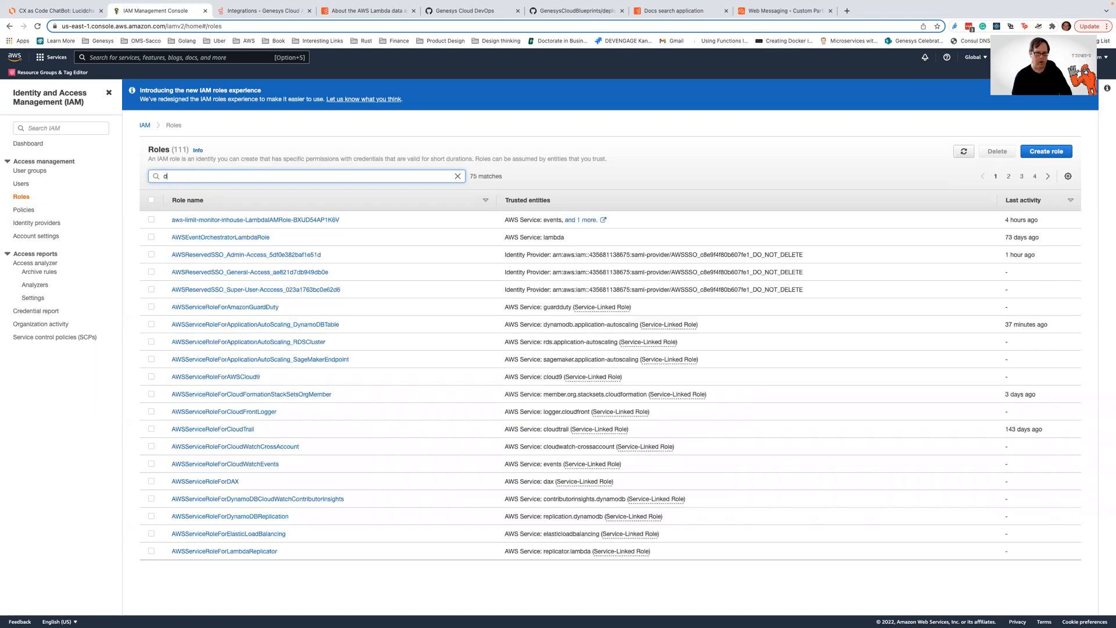
text(ude)
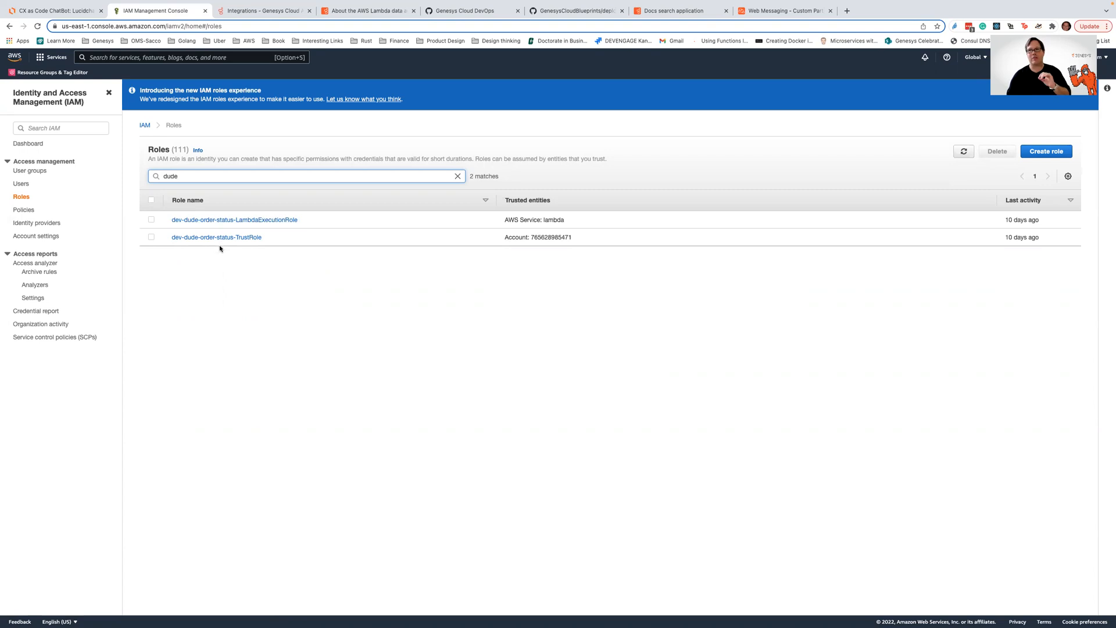
mouse_move(221, 243)
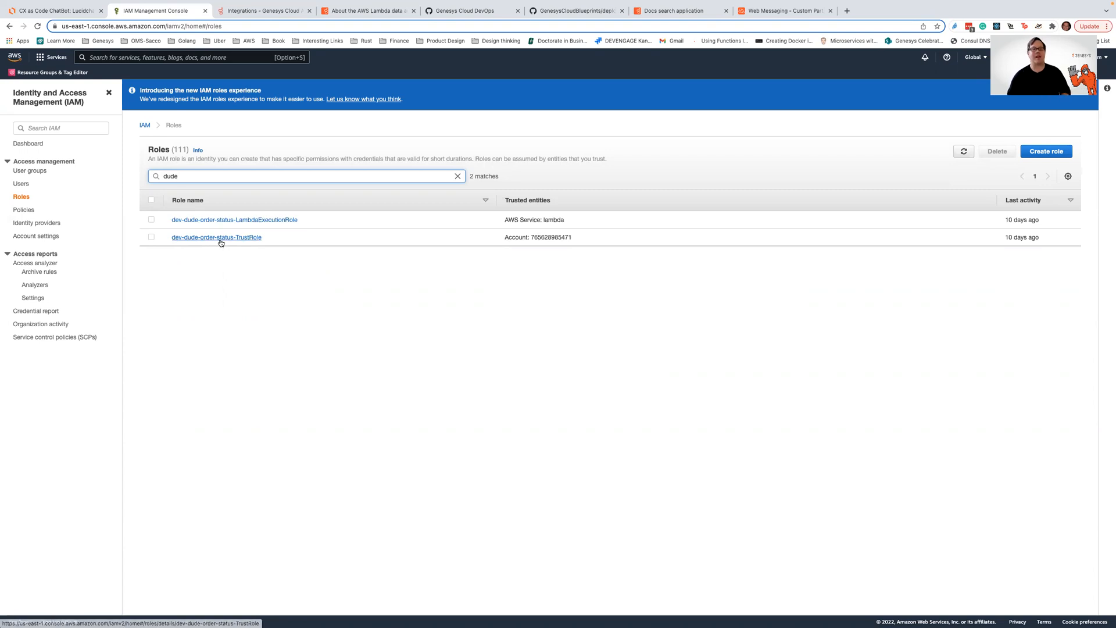
Open the dev-dude-order-status-TrustRole and its inline TrustedPolicy for editing.
click(216, 237)
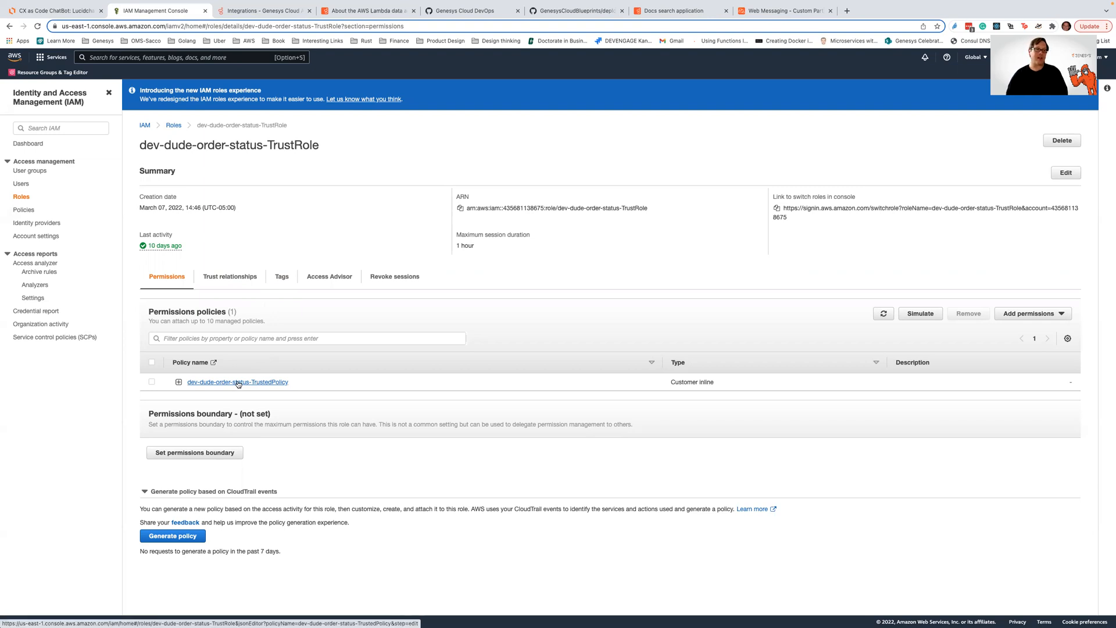
click(237, 381)
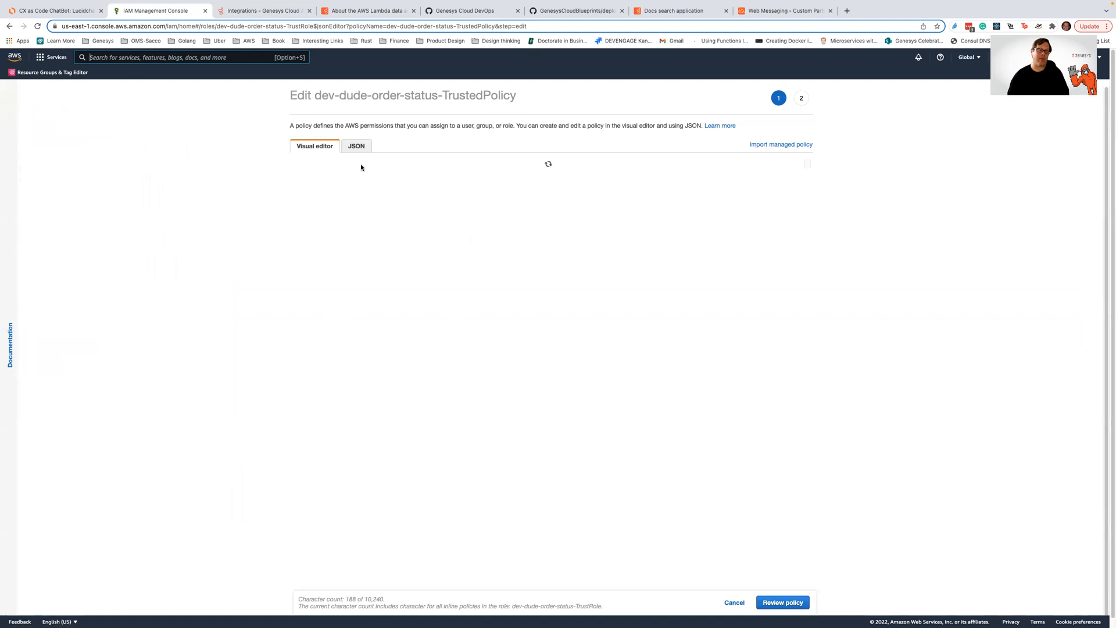
mouse_move(369, 156)
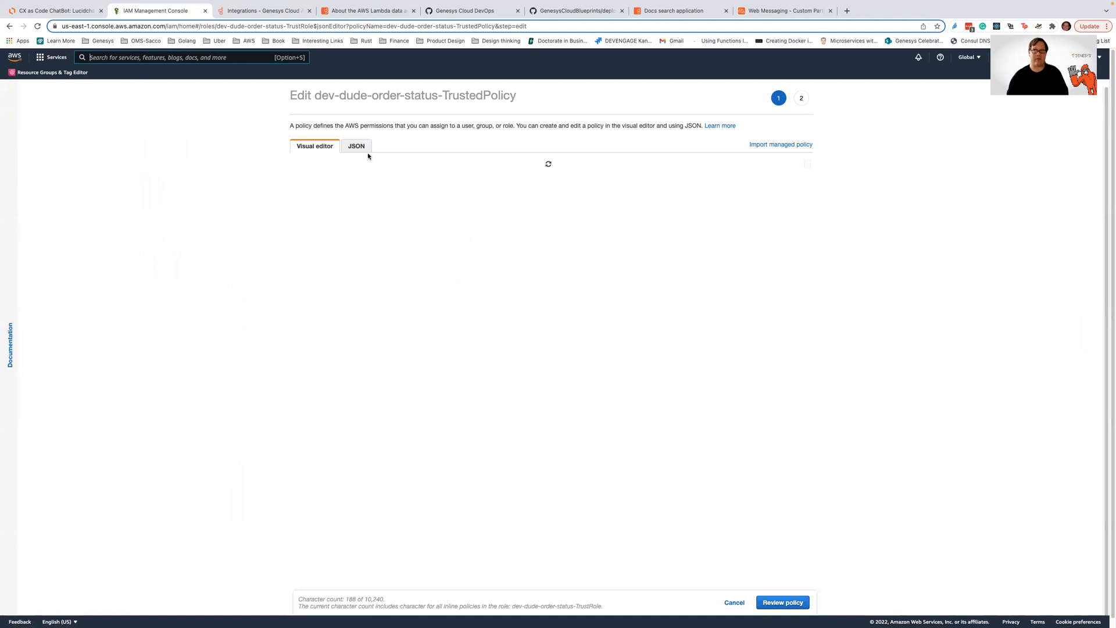
Review the TrustedPolicy JSON, highlighting the Allow effect and the order-status Lambda resource.
click(356, 146)
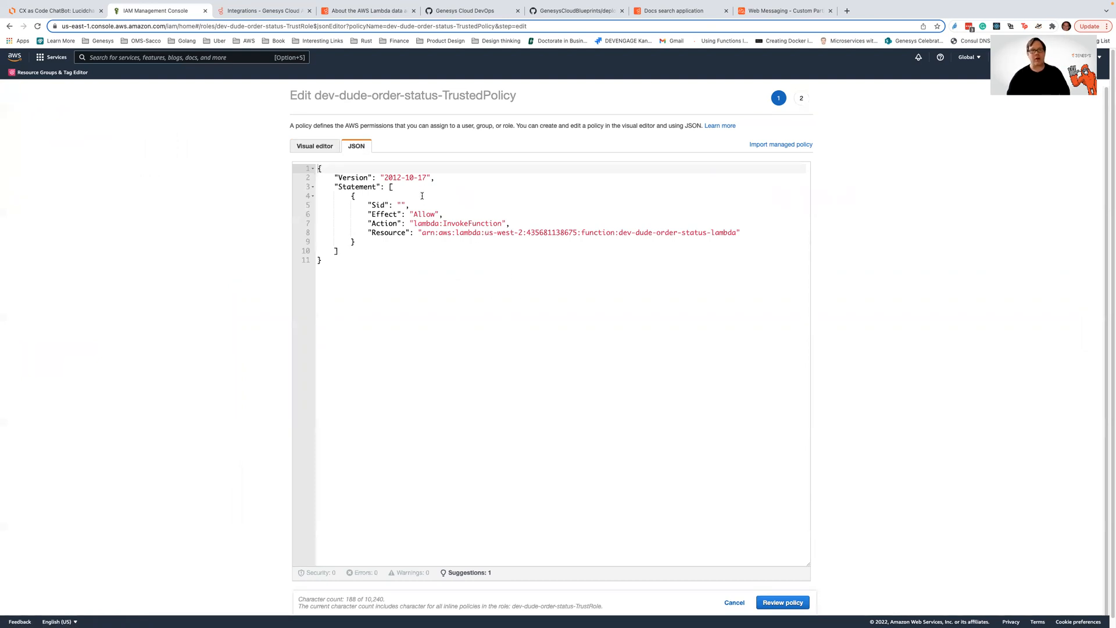
double_click(426, 214)
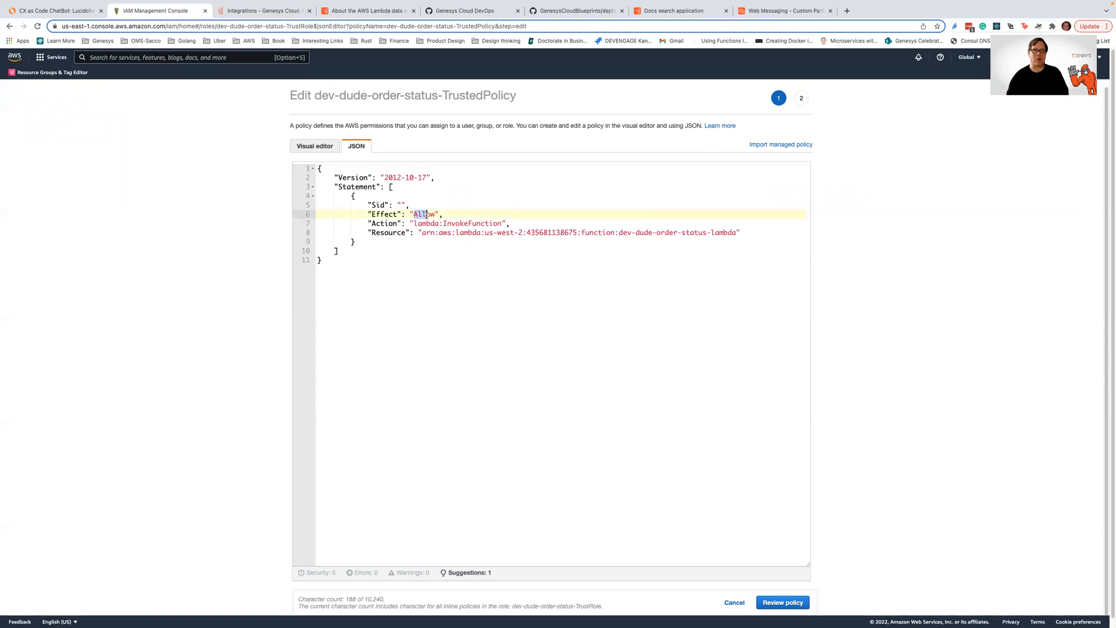
double_click(423, 214)
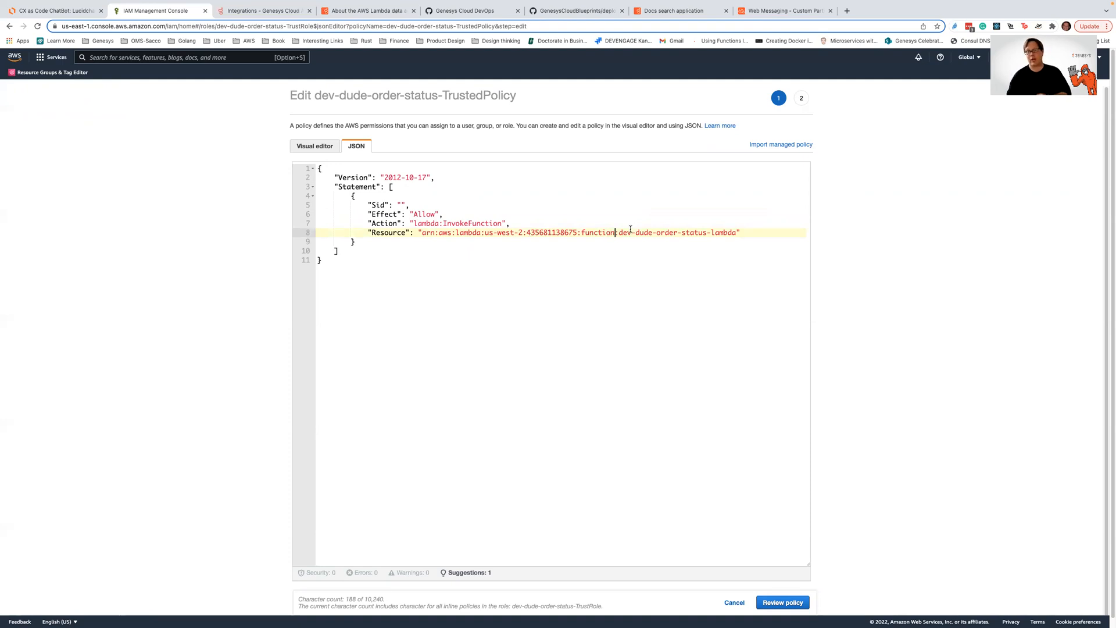
drag(619, 232, 739, 232)
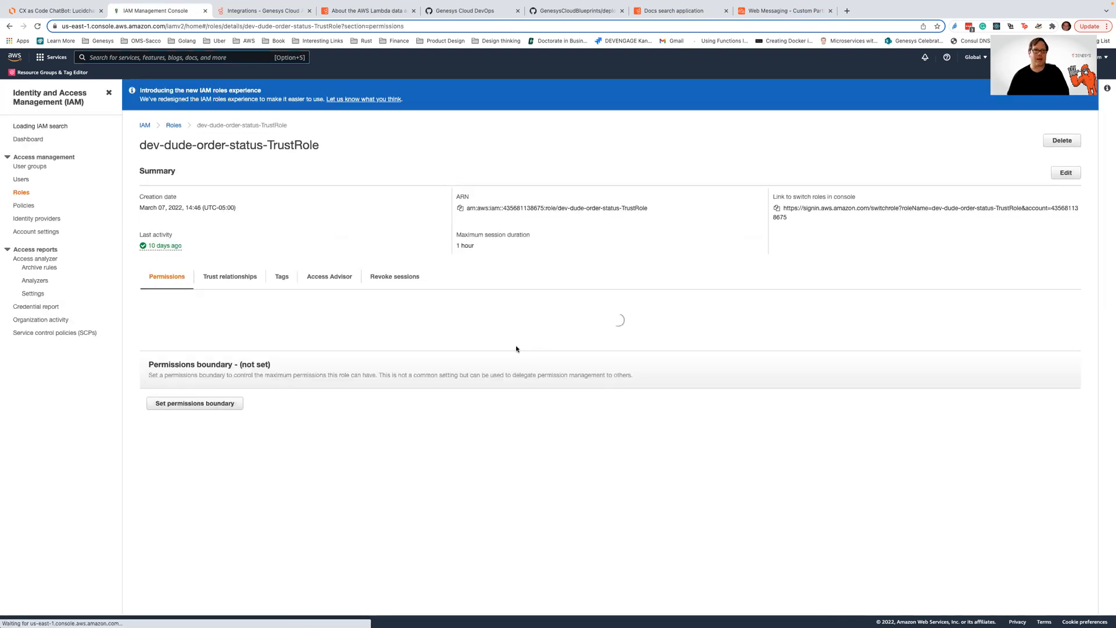
Show the TrustRole's trust relationships, highlighting the trusted account principal and ExternalId condition.
click(230, 277)
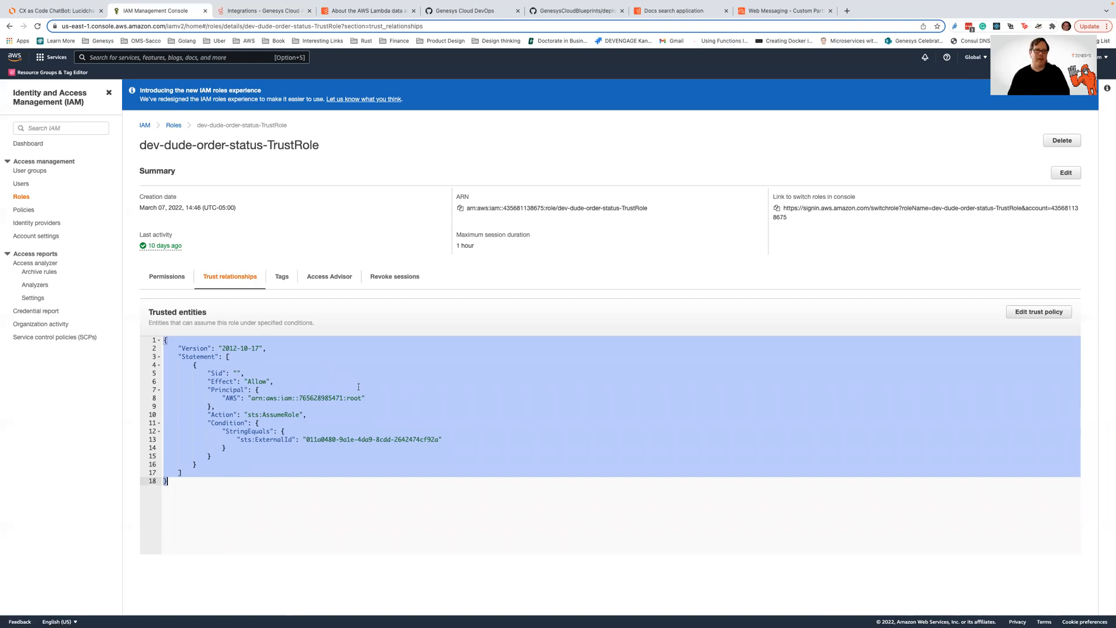
click(364, 398)
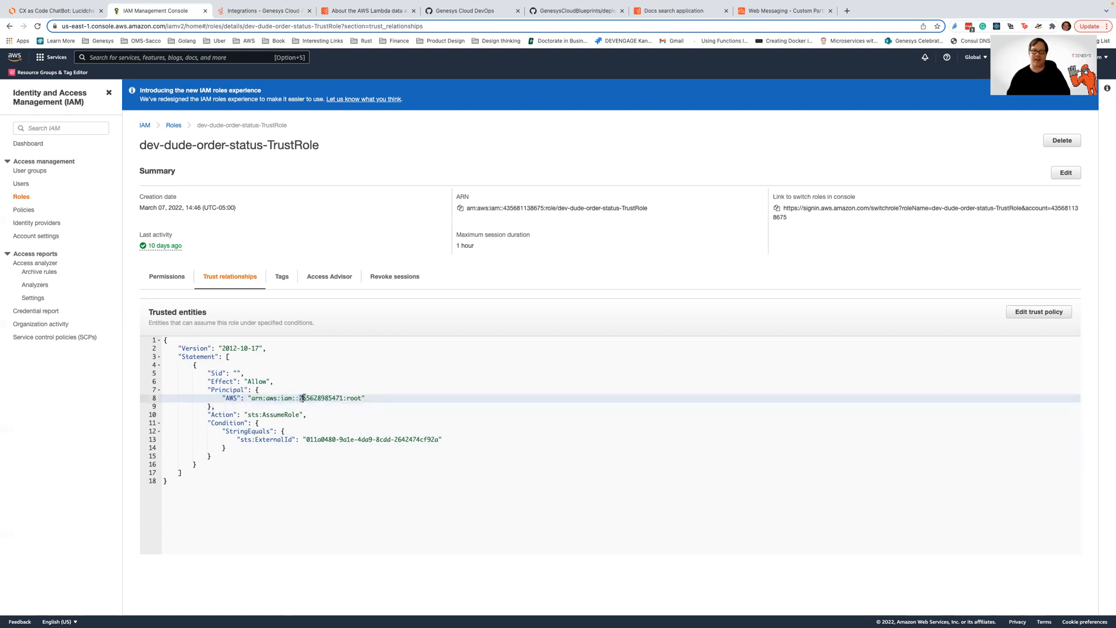
double_click(325, 398)
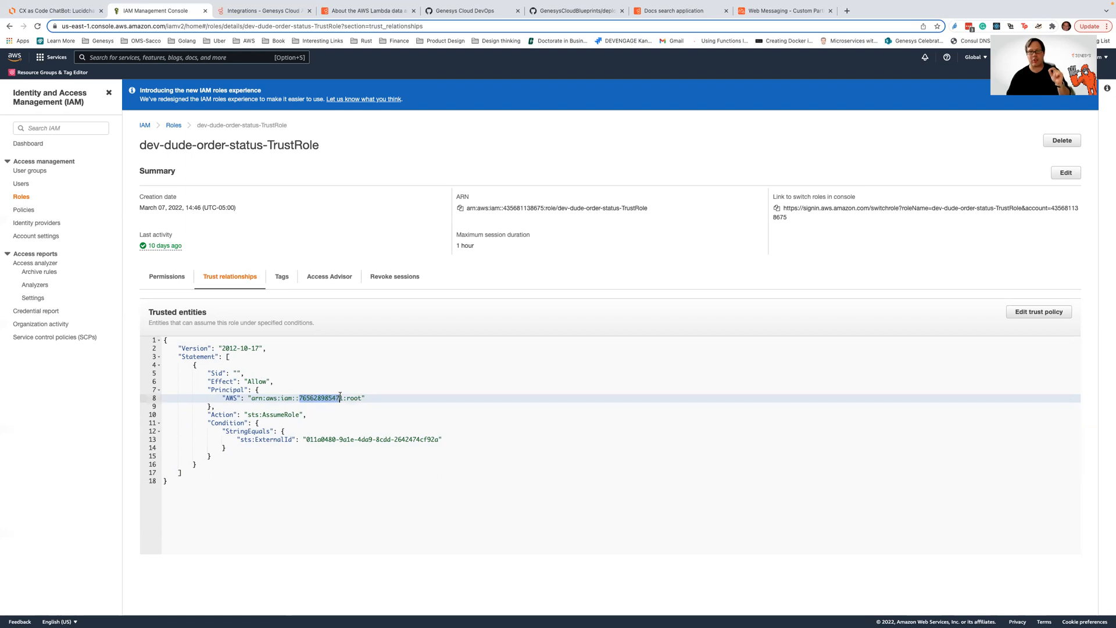
mouse_move(328, 423)
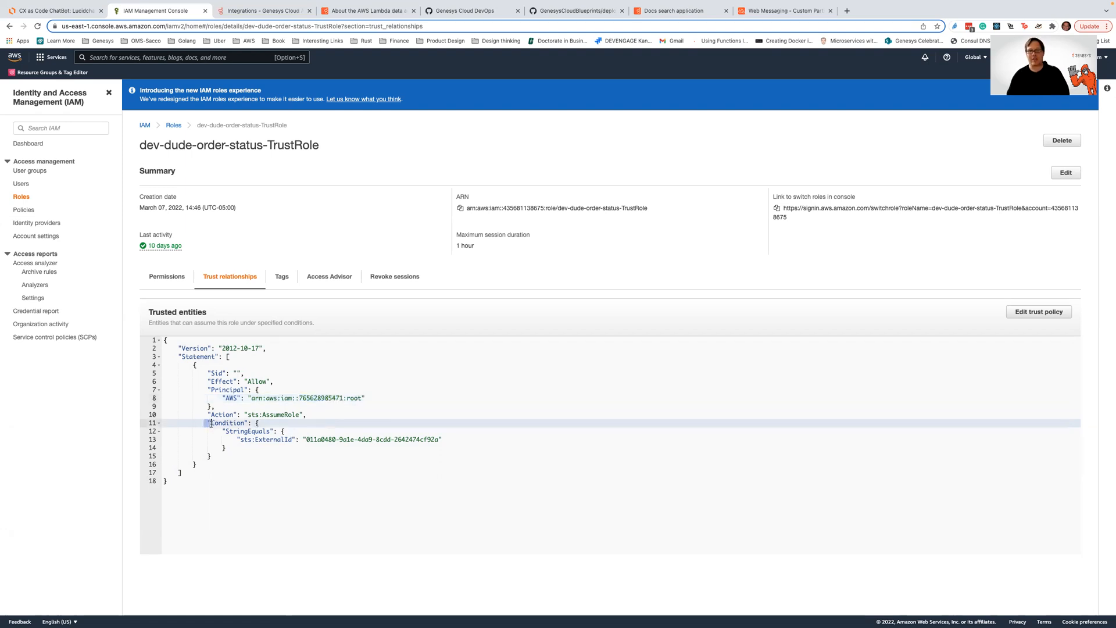
drag(208, 423, 227, 446)
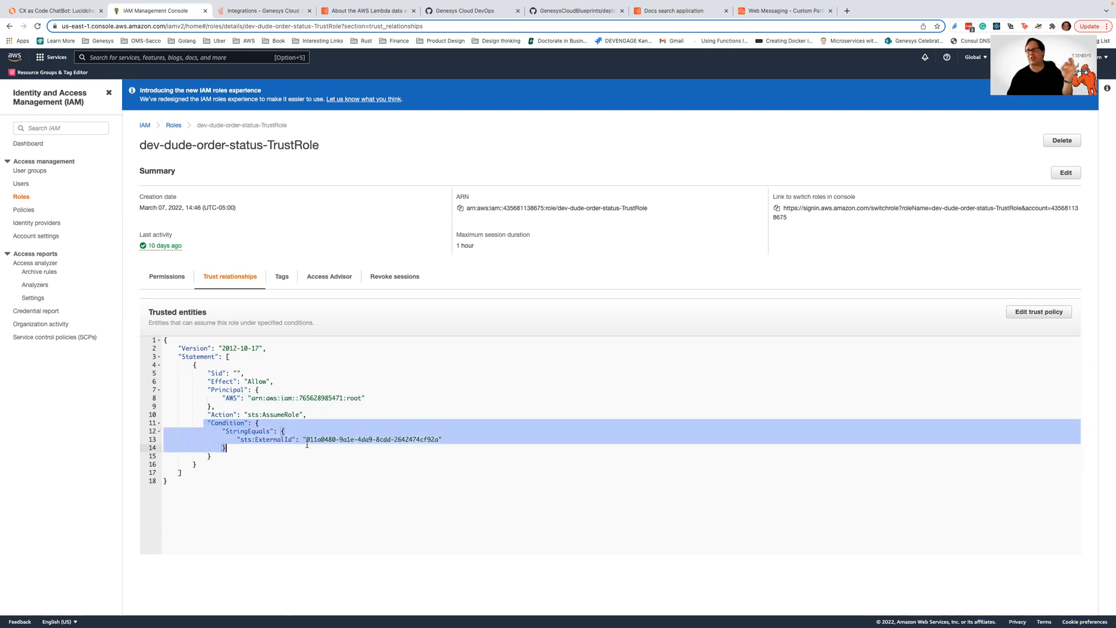
mouse_move(349, 456)
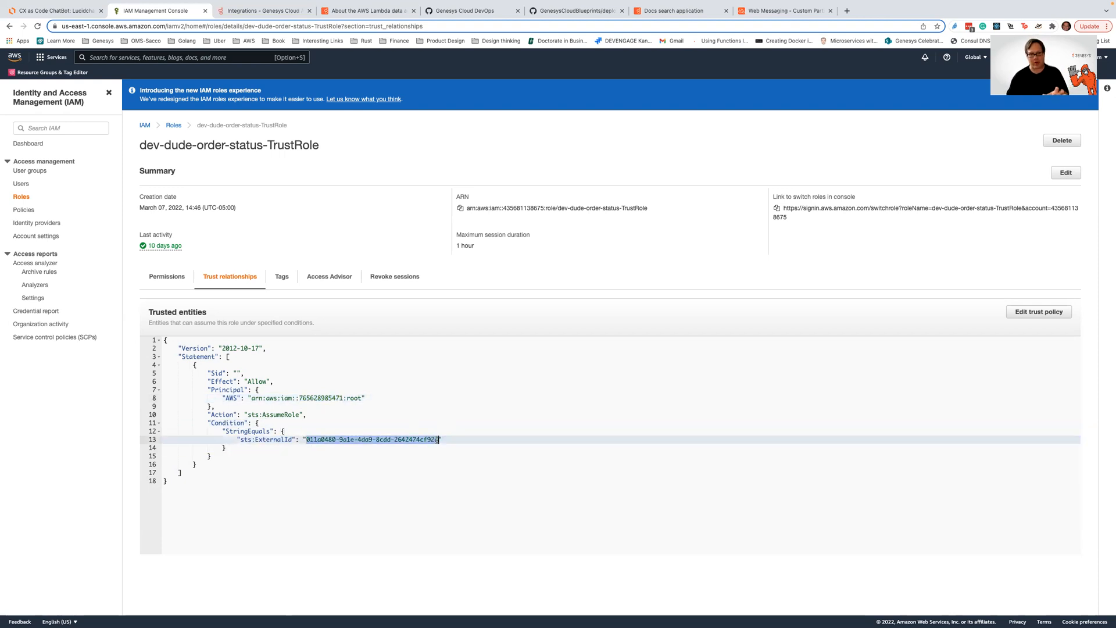
mouse_move(416, 427)
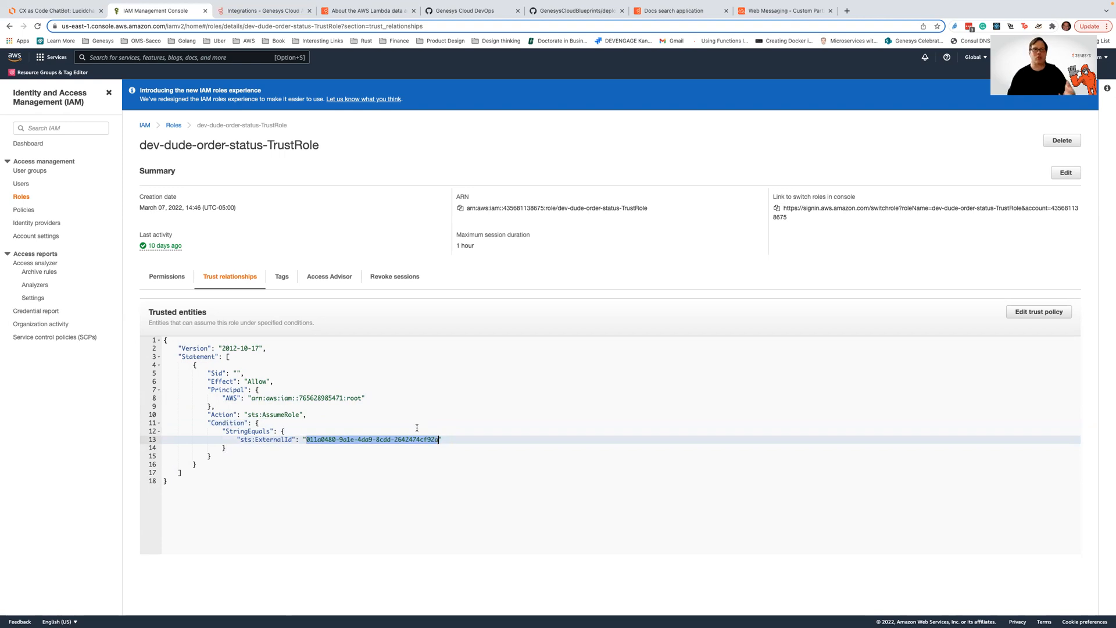
mouse_move(175, 277)
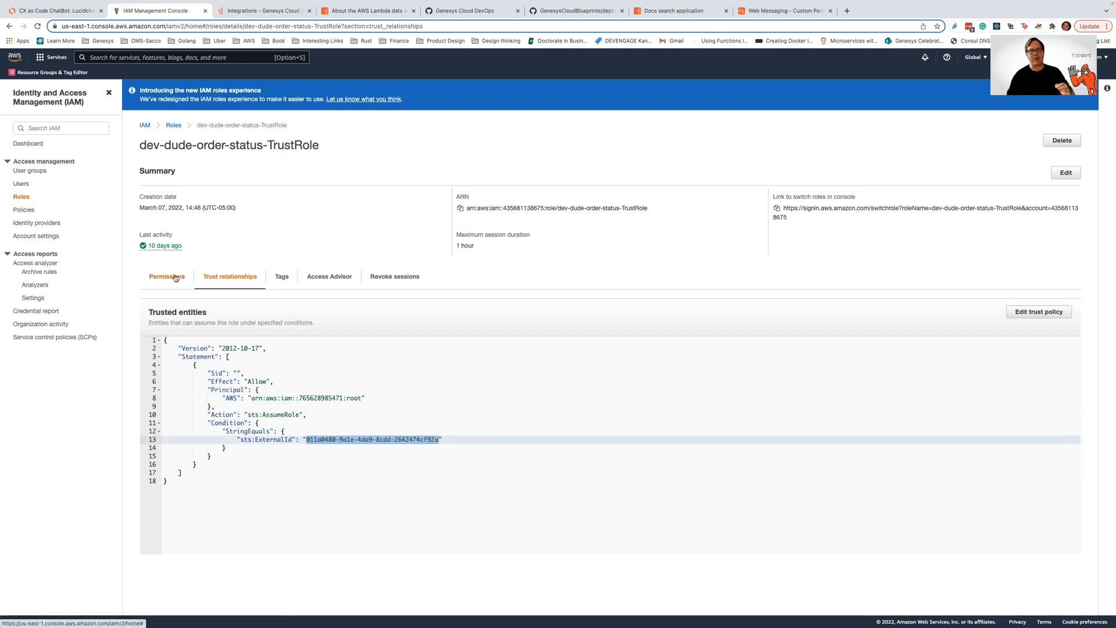
Show the role's permissions again and return to the Genesys Cloud integrations list.
click(166, 277)
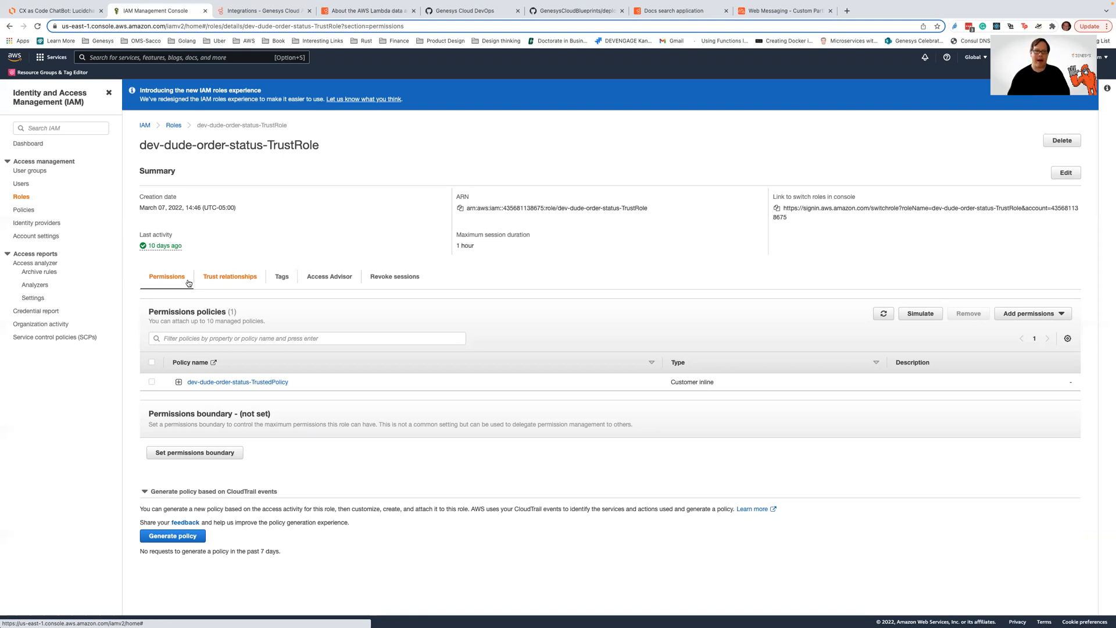
mouse_move(223, 277)
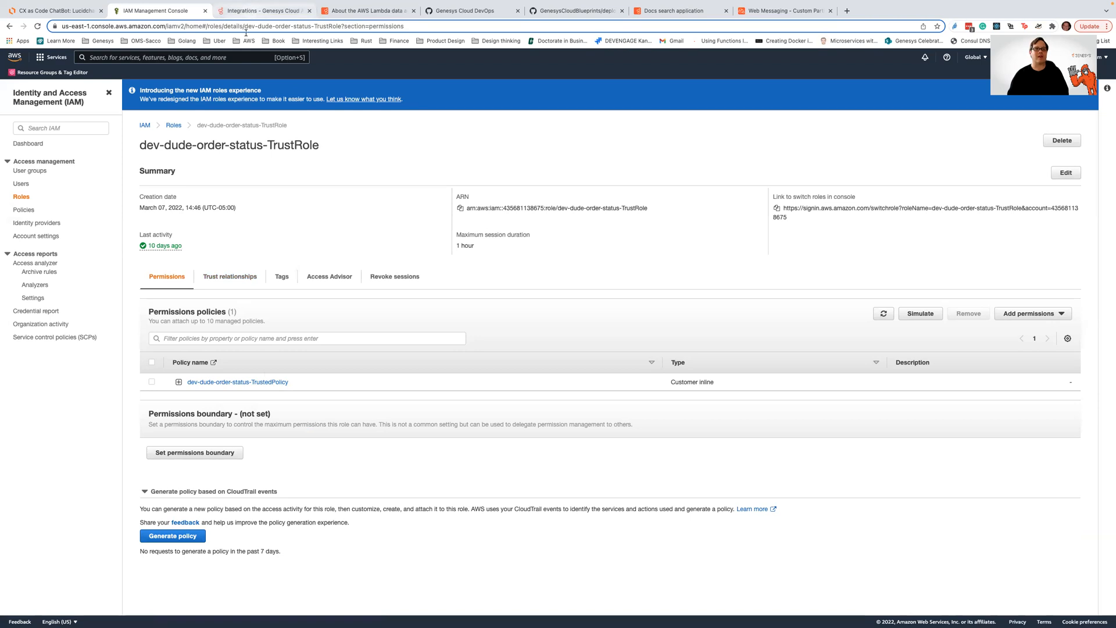
click(270, 10)
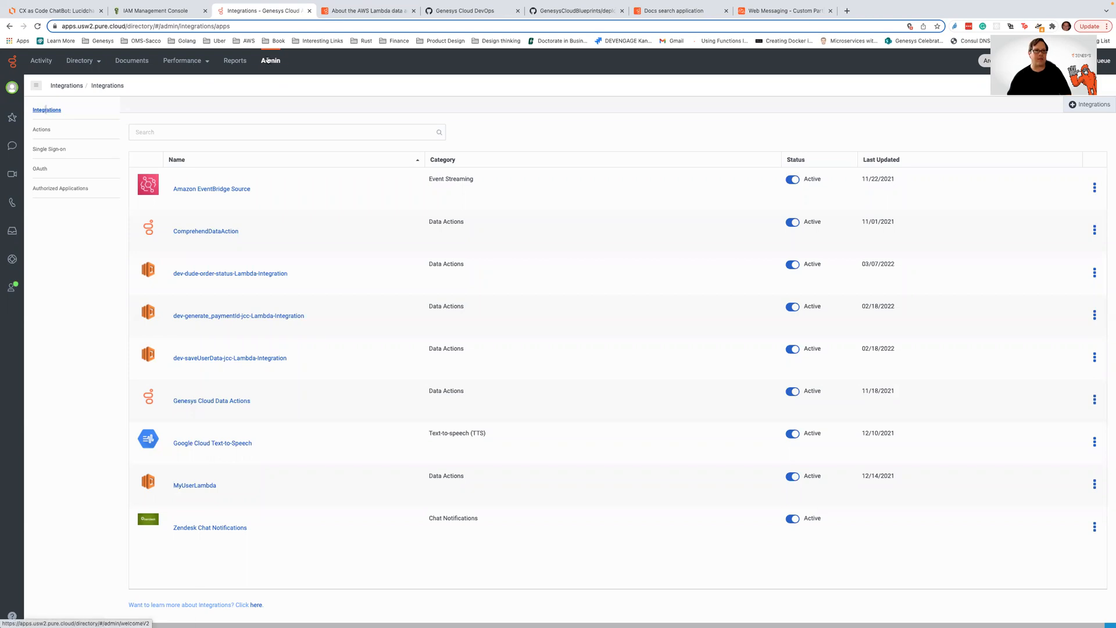
Open the dev-dude-order-status-Lambda-Integration's Configuration properties, showing none defined.
click(270, 60)
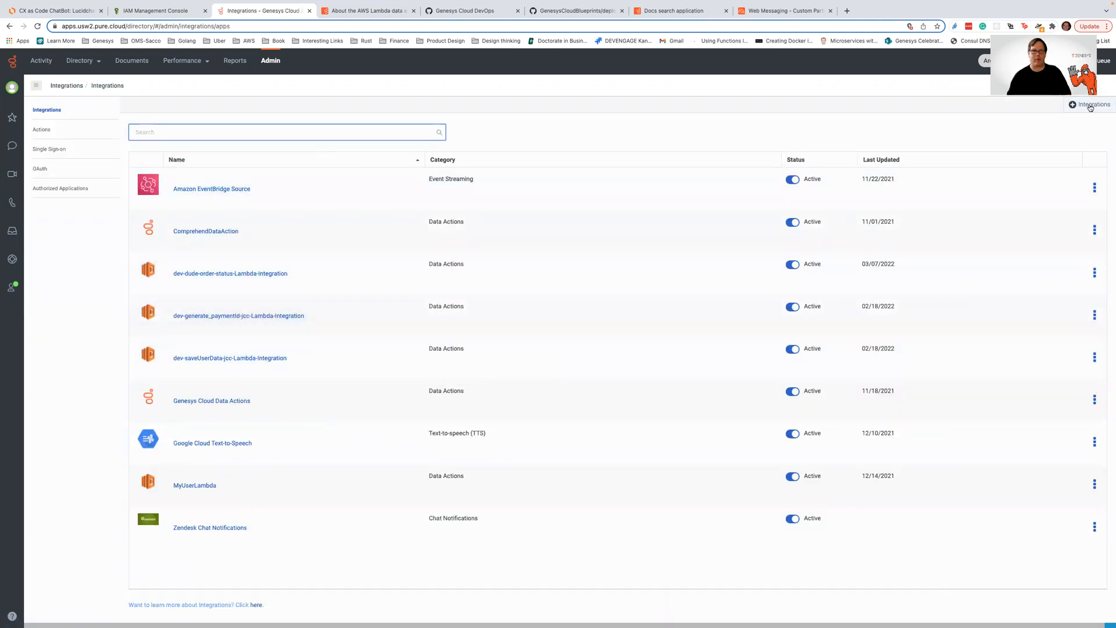
click(1088, 104)
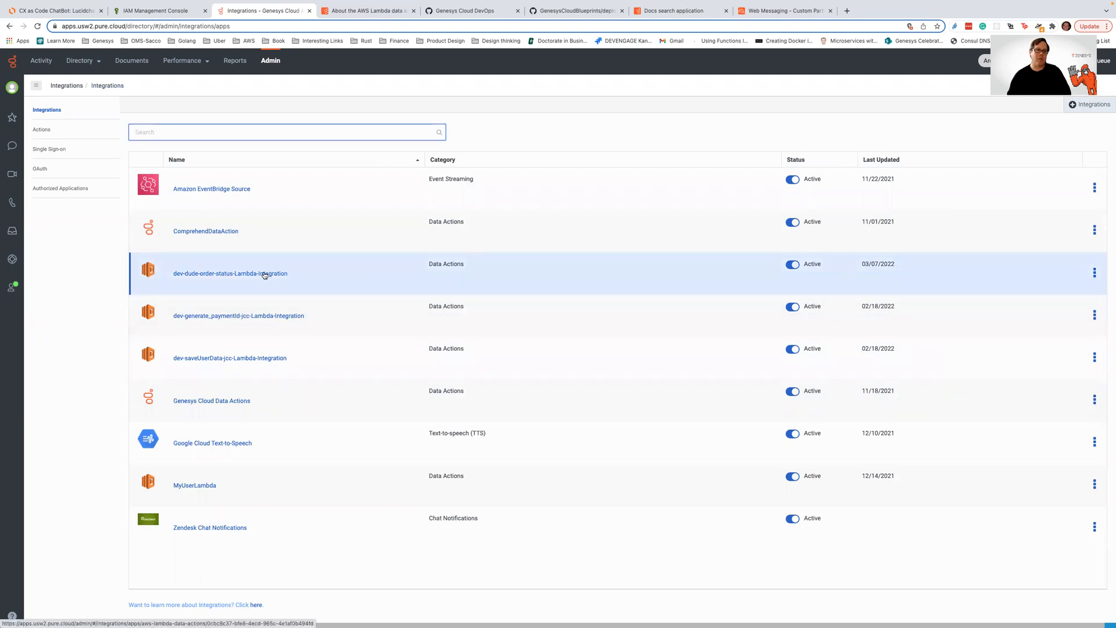
mouse_move(222, 275)
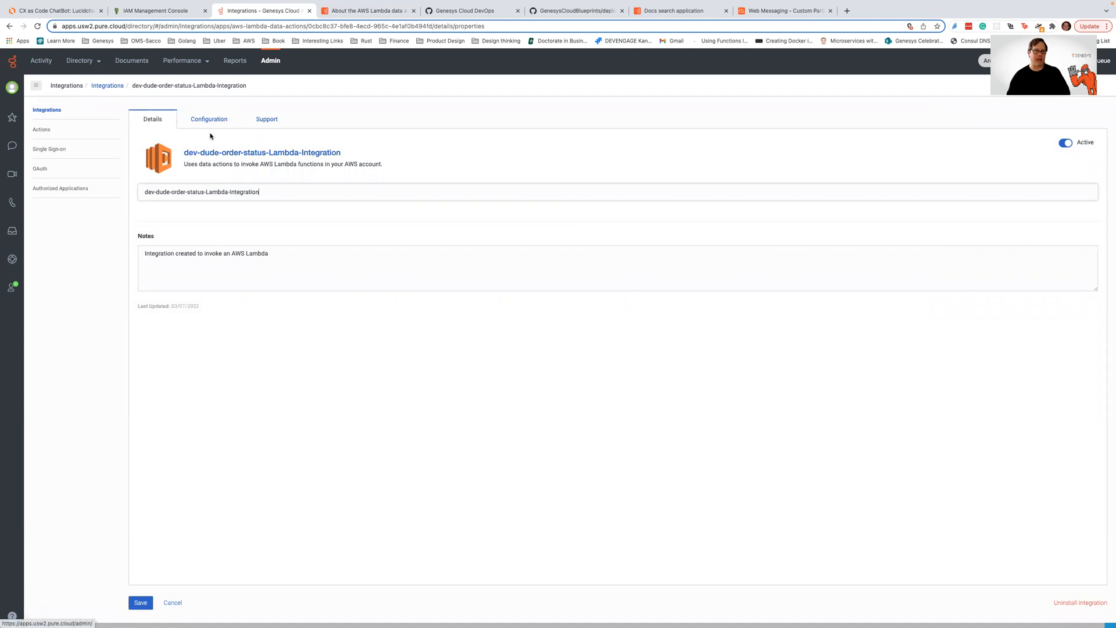
click(209, 118)
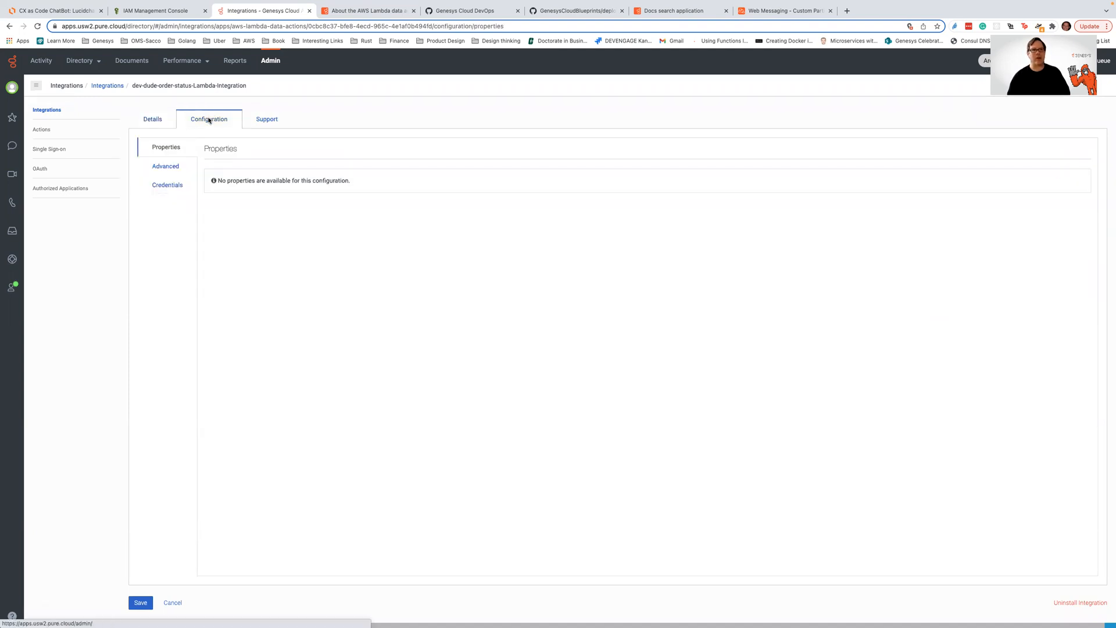
View the integration's configured Amazon Role ARN credentials, then bring up the IAM TrustRole page.
click(167, 185)
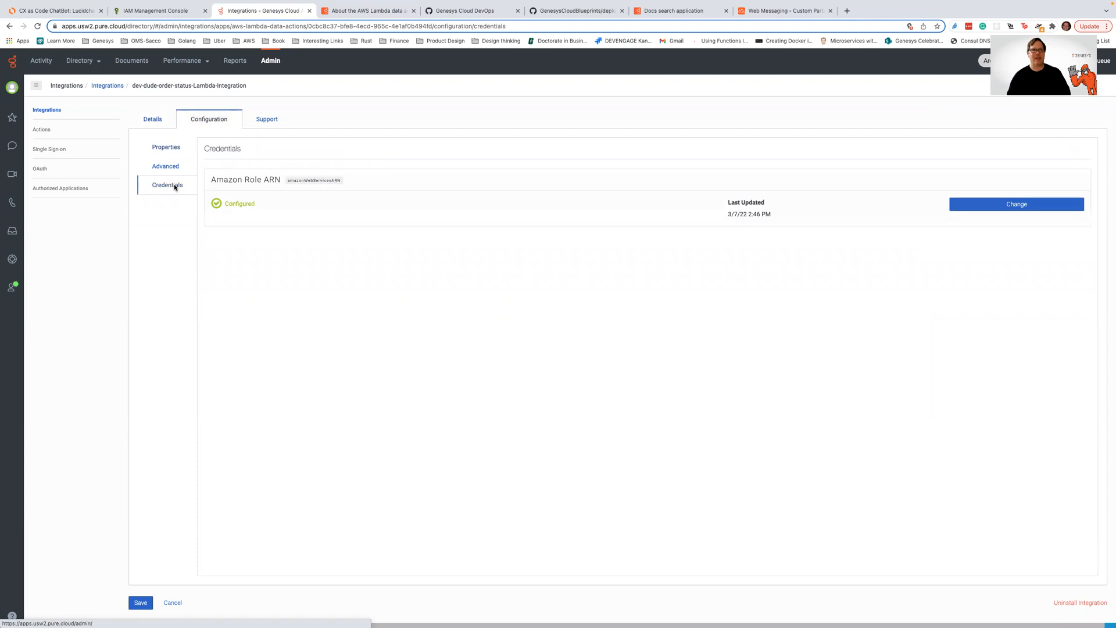
mouse_move(189, 183)
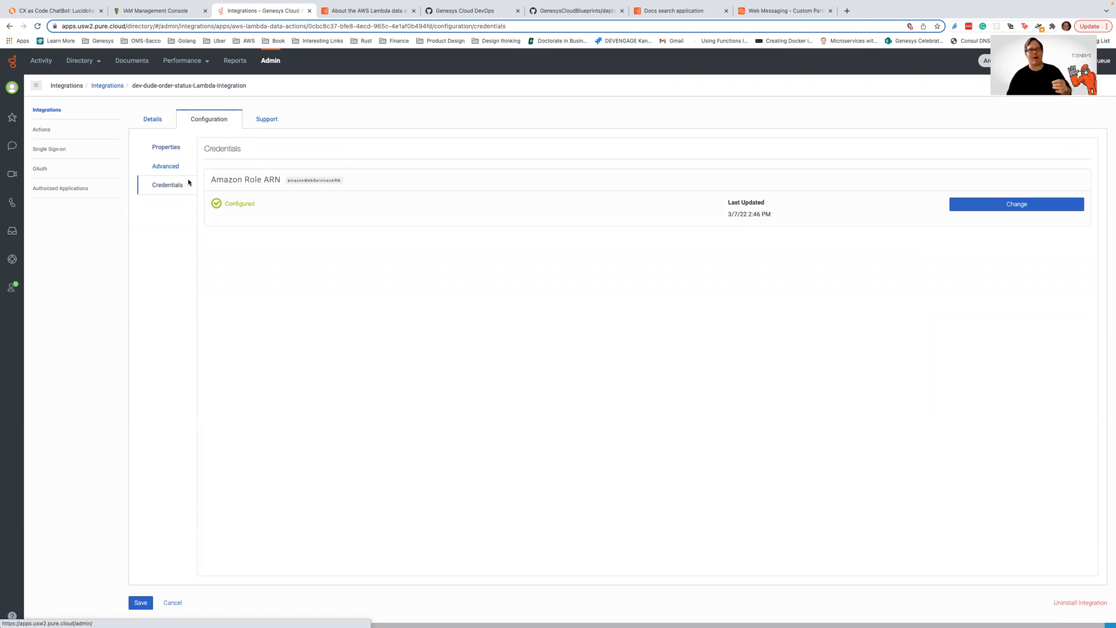
mouse_move(467, 316)
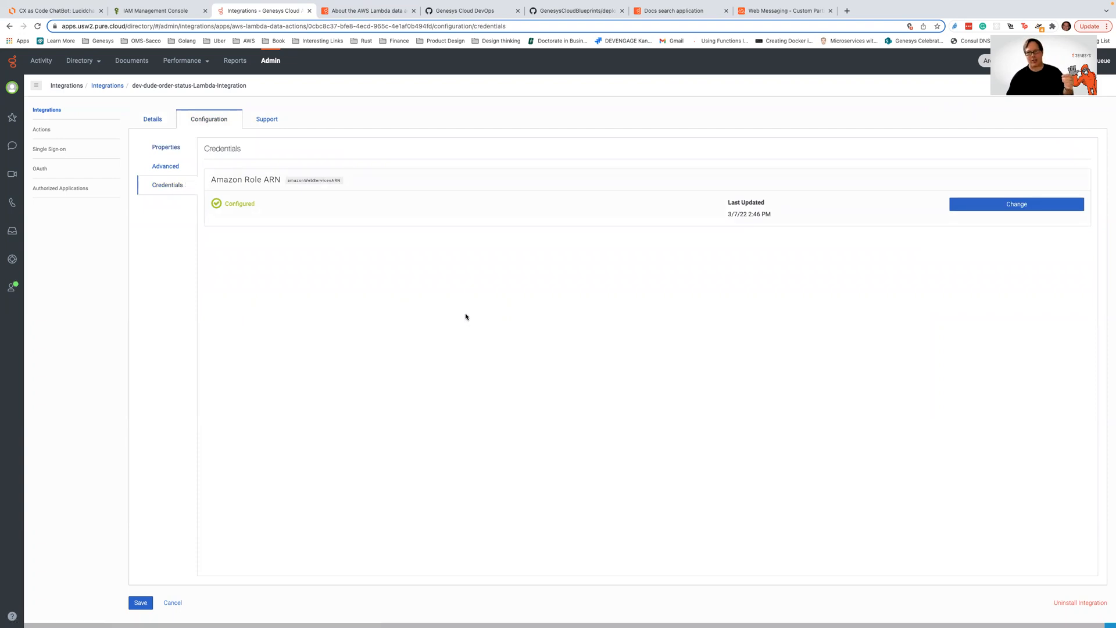
mouse_move(308, 186)
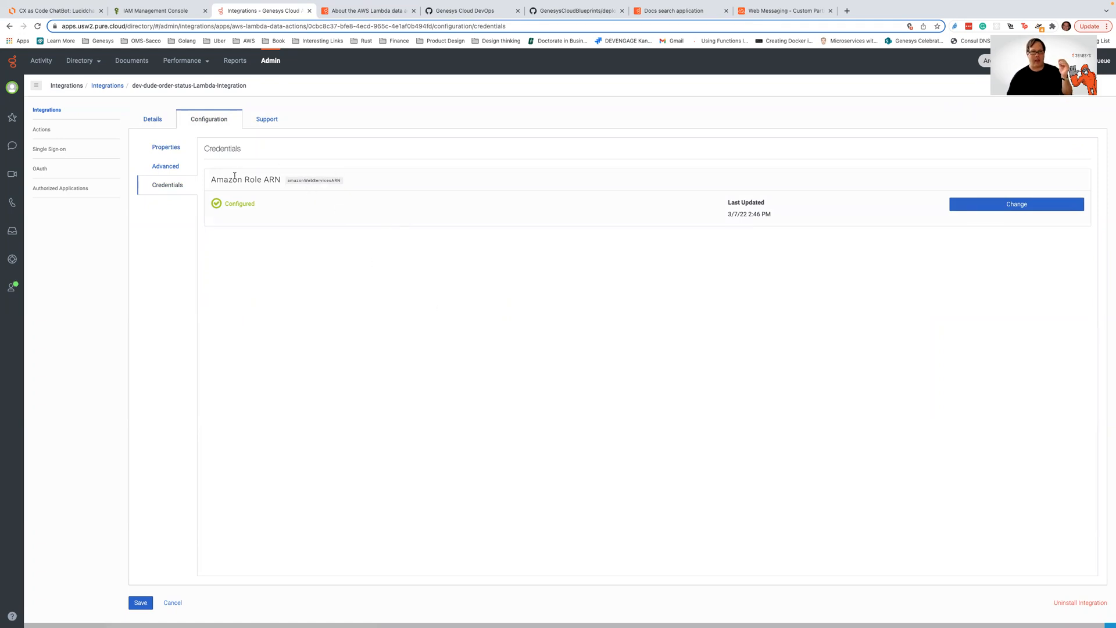
mouse_move(335, 187)
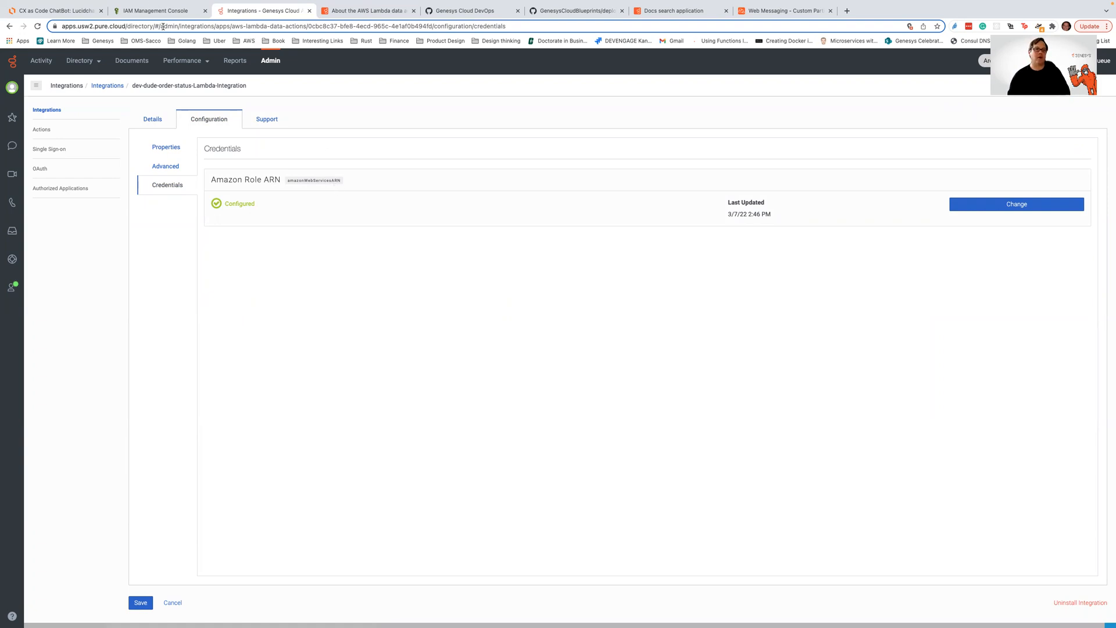
click(150, 10)
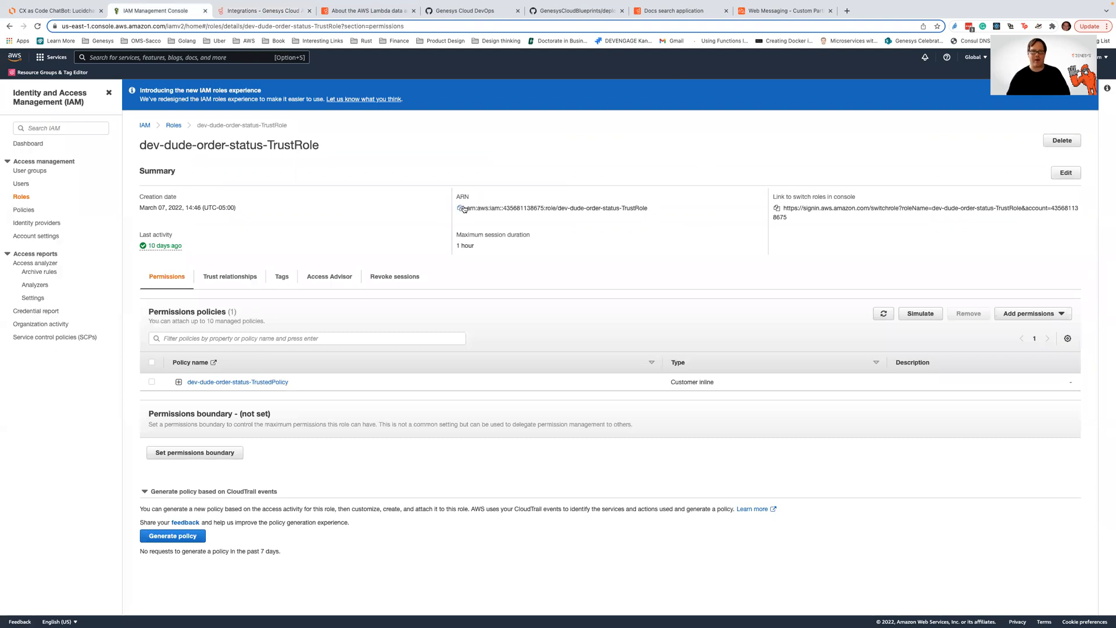
Copy the TrustRole's ARN from IAM into the integration's credentials and confirm it.
click(460, 207)
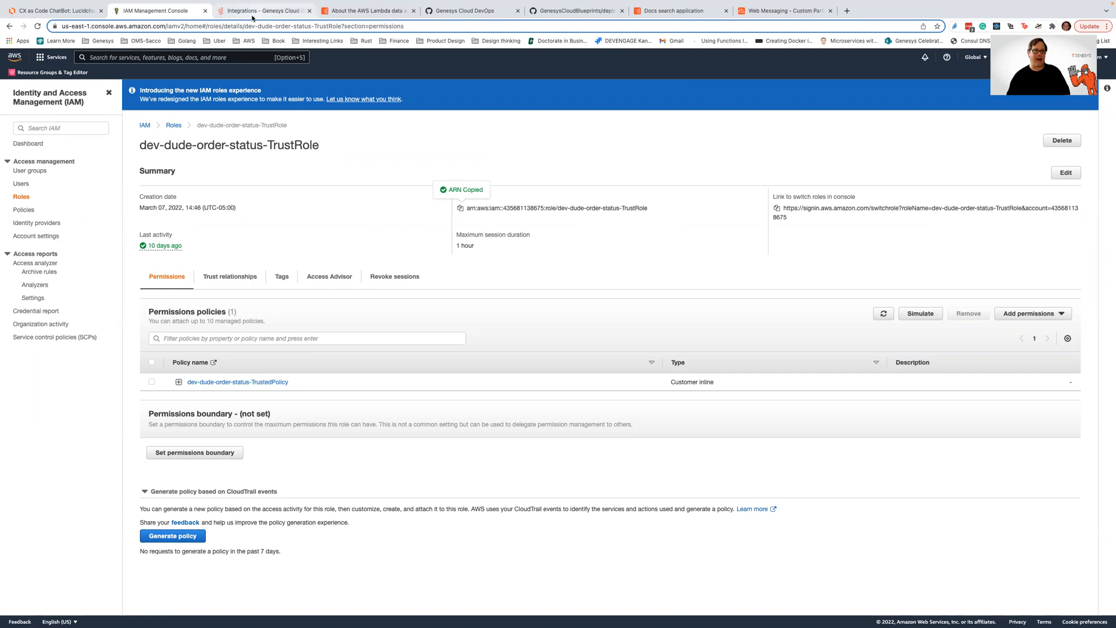
click(263, 11)
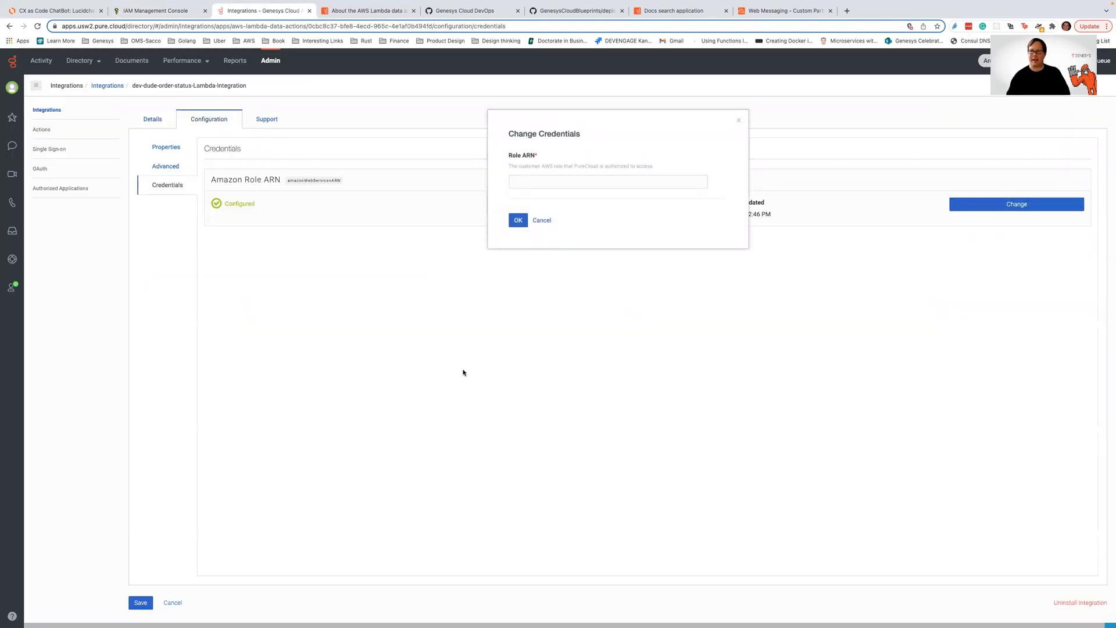
click(608, 181)
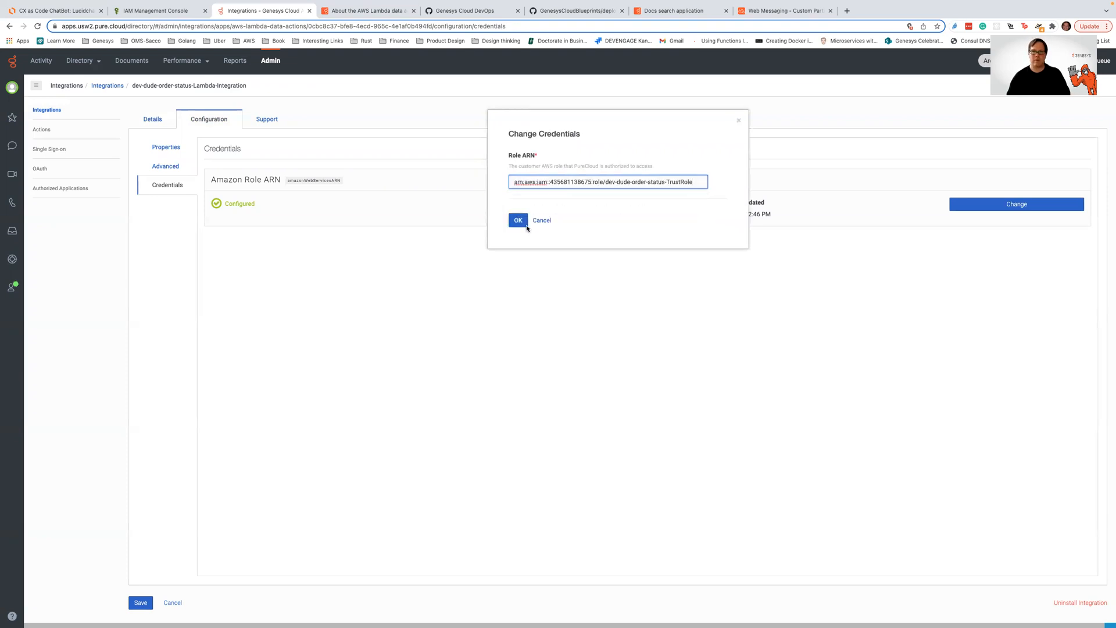
click(519, 221)
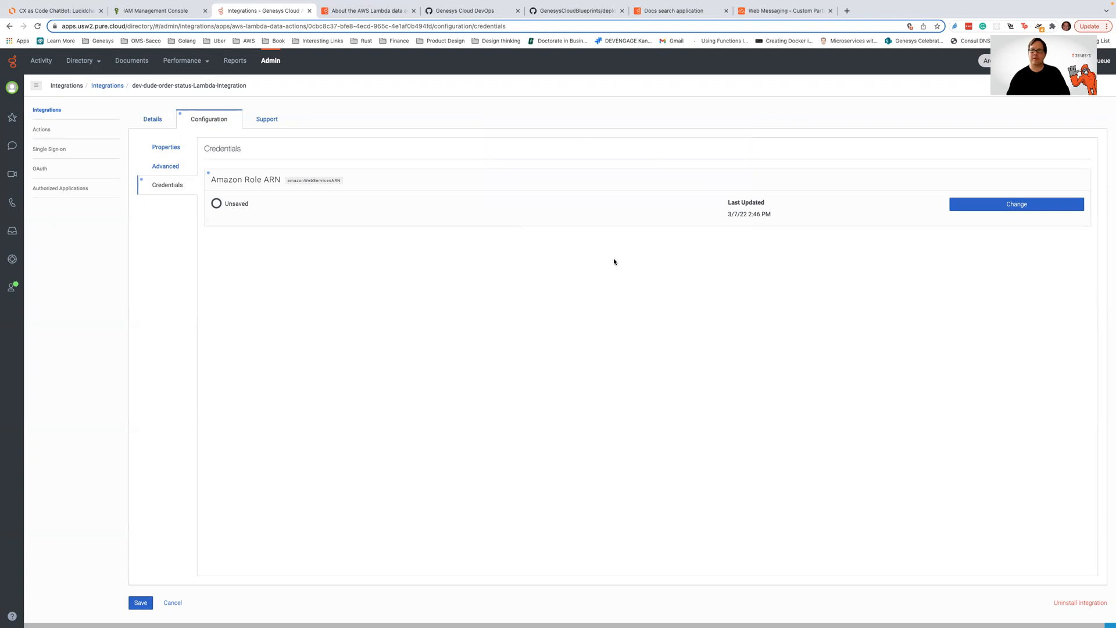
click(139, 602)
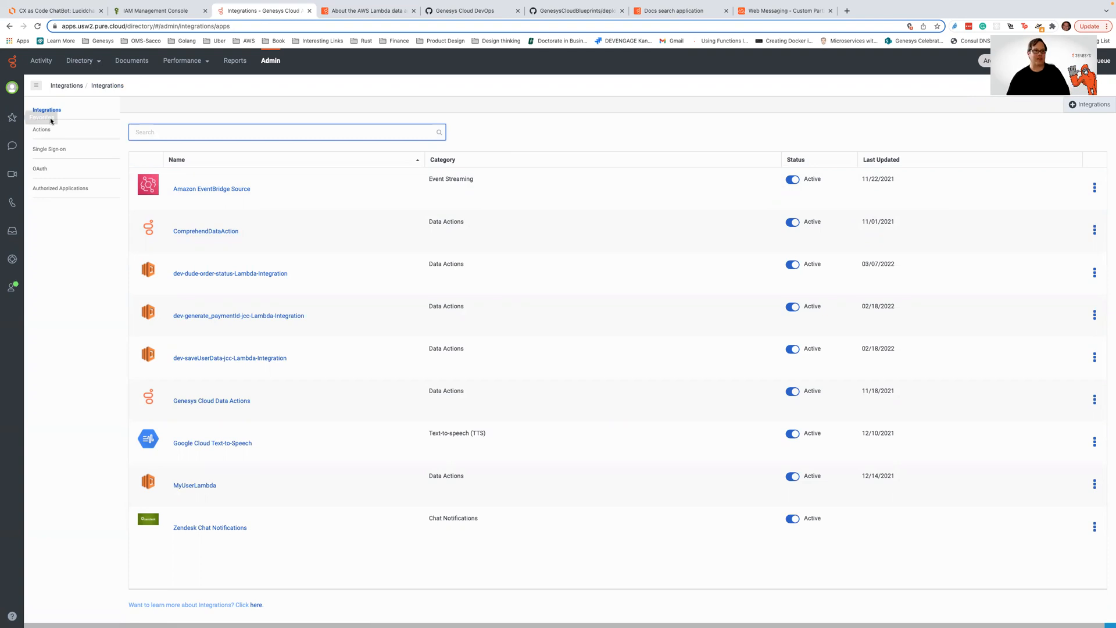
Browse the data actions, dismiss the Add Action picker, and open dev-dude-order-status-data-action.
click(40, 129)
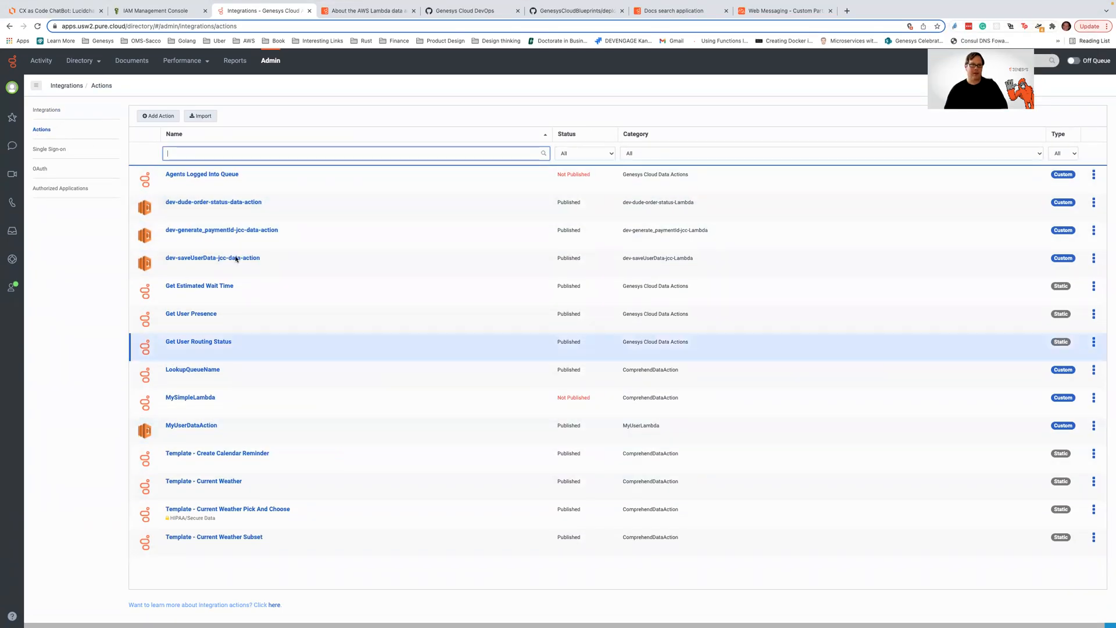
click(158, 115)
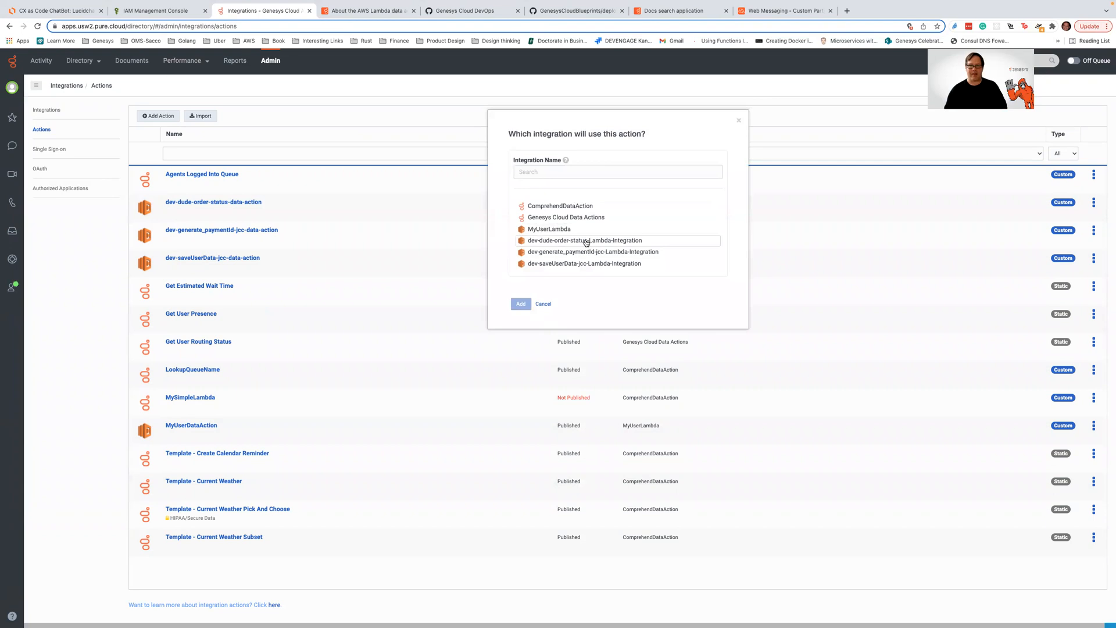
click(543, 303)
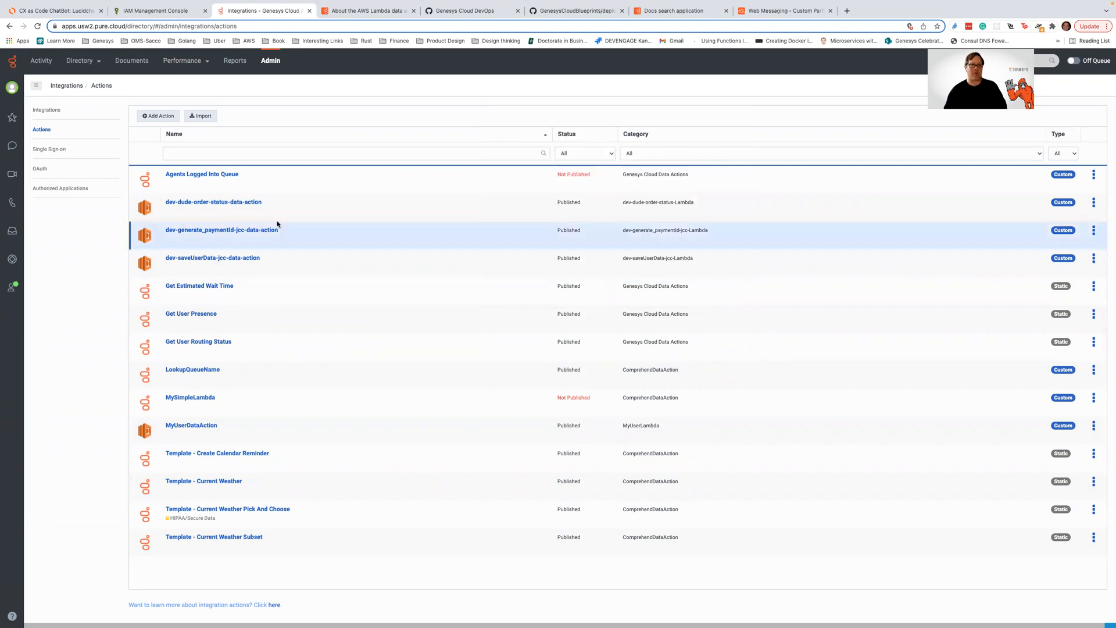
click(221, 229)
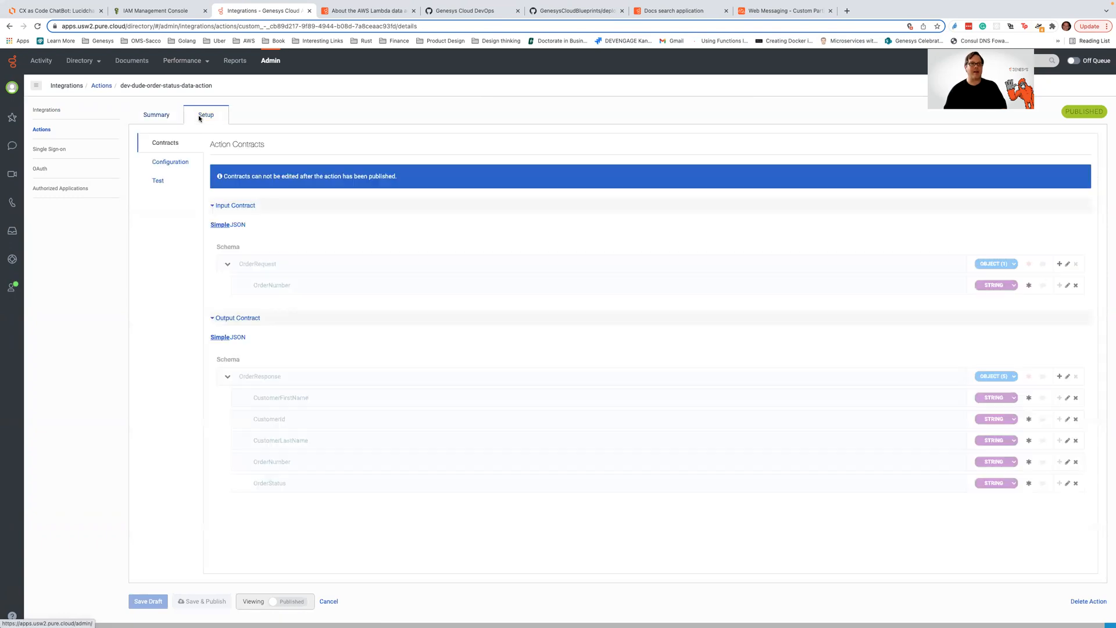
Review the action's contracts: OrderNumber input, customer names, ID, order number and status output.
click(206, 114)
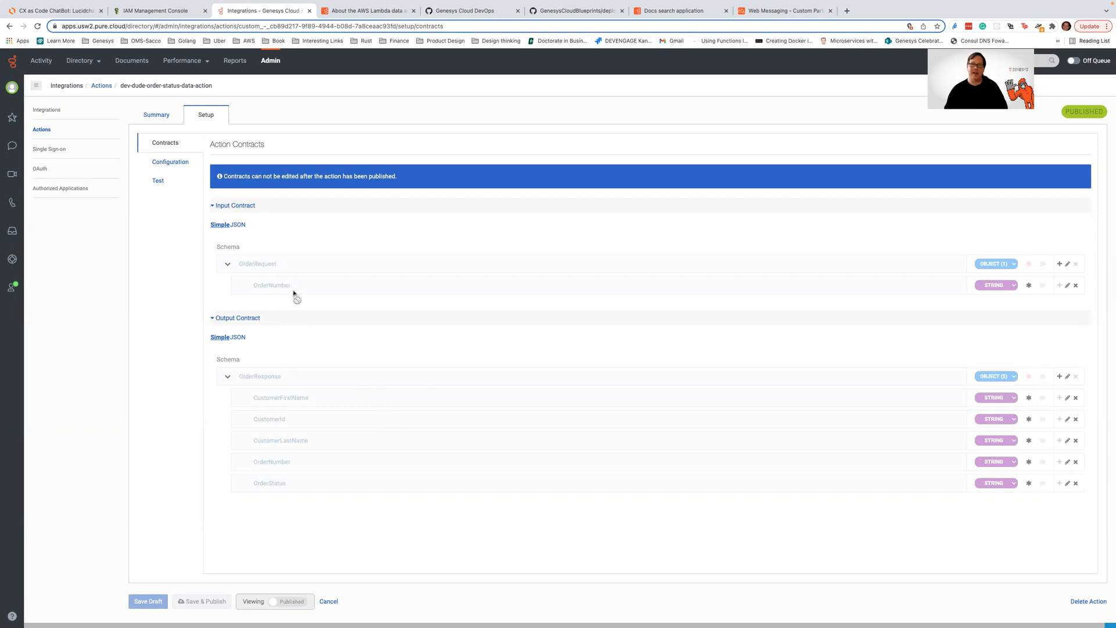
mouse_move(613, 328)
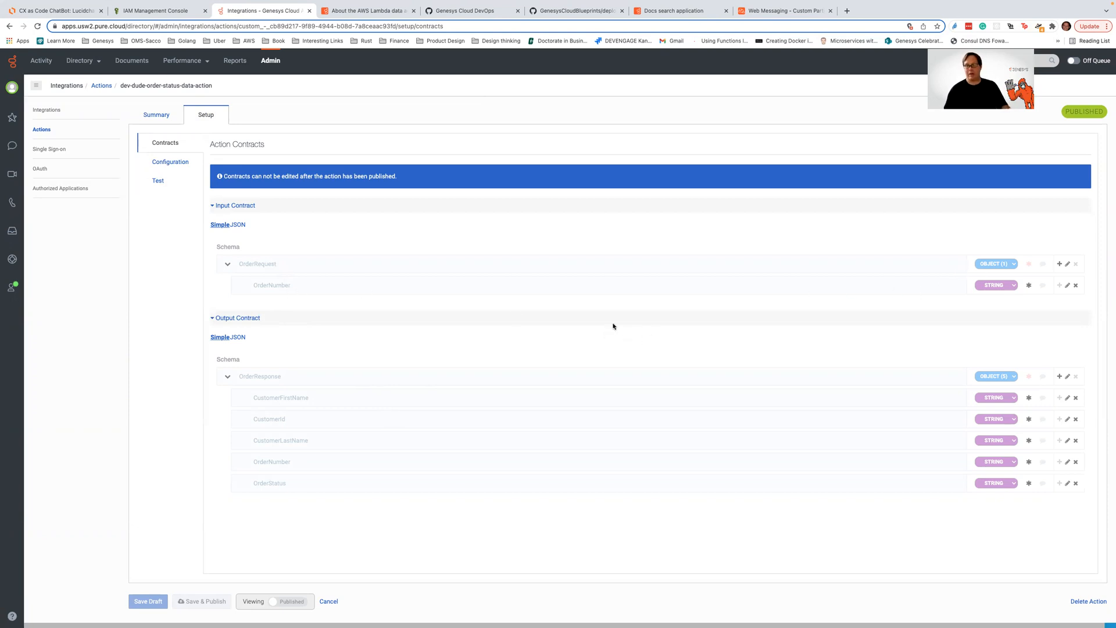
mouse_move(494, 308)
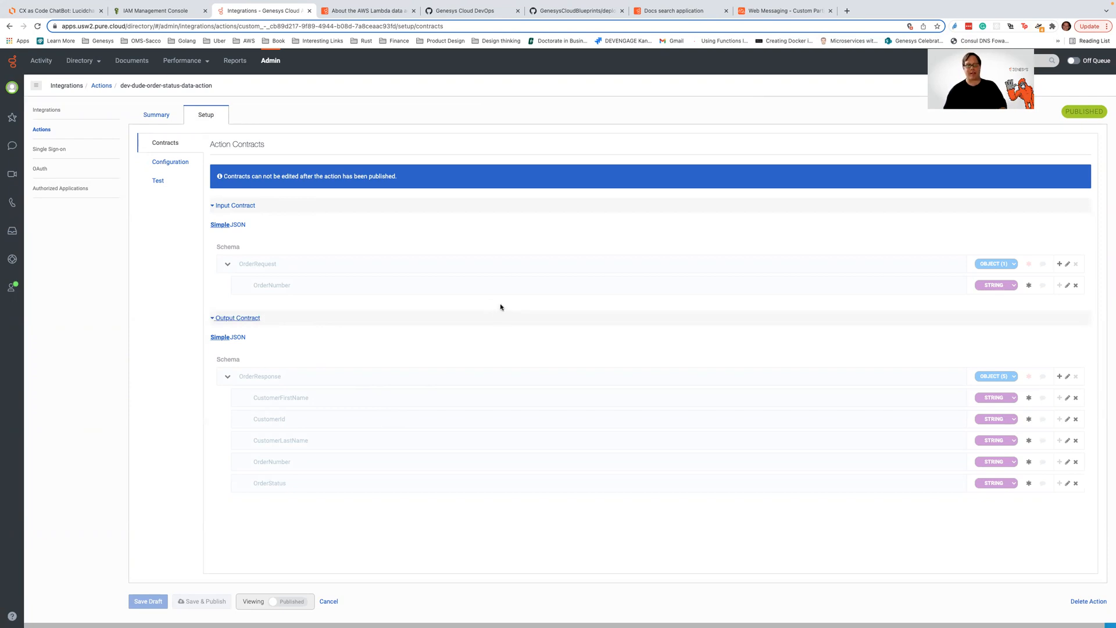
mouse_move(523, 368)
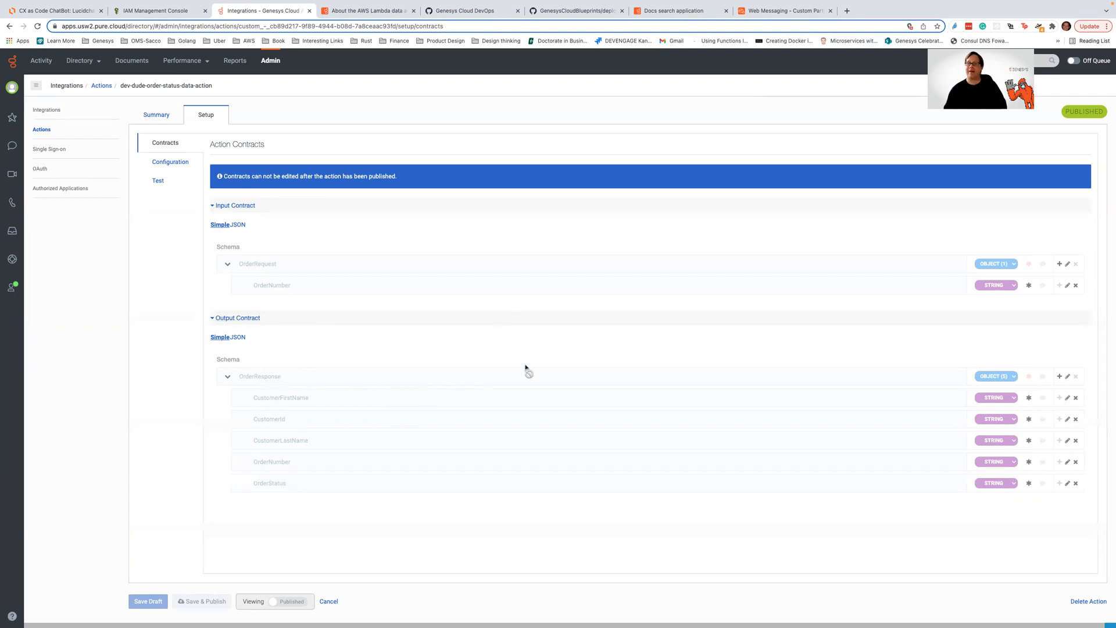
mouse_move(633, 392)
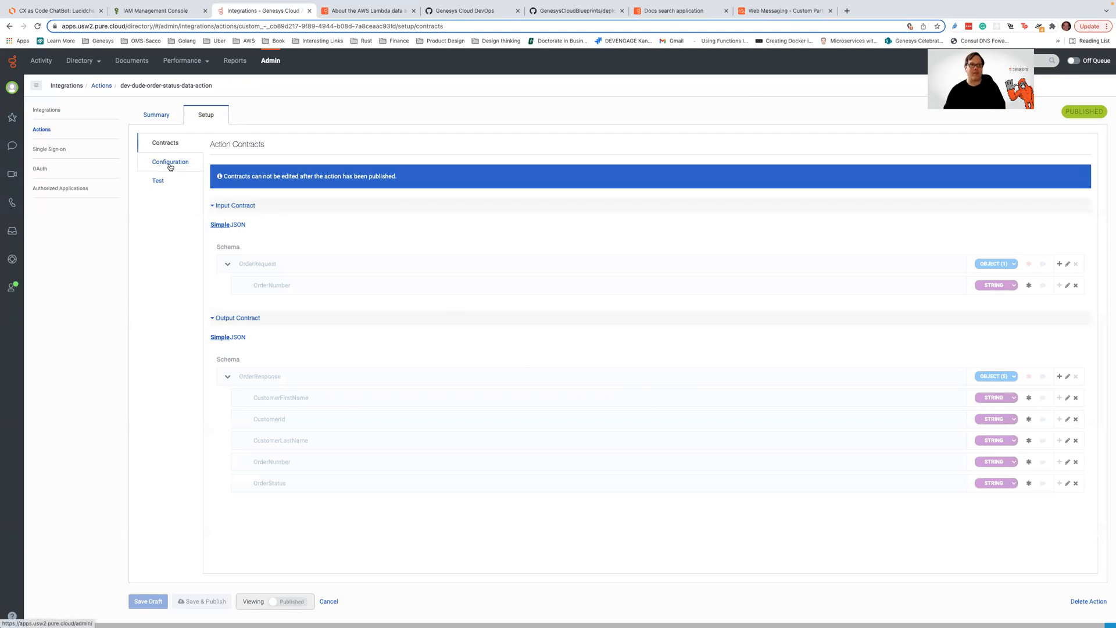
View the data action's request configuration targeting the dev-dude-order-status-lambda ARN.
click(169, 161)
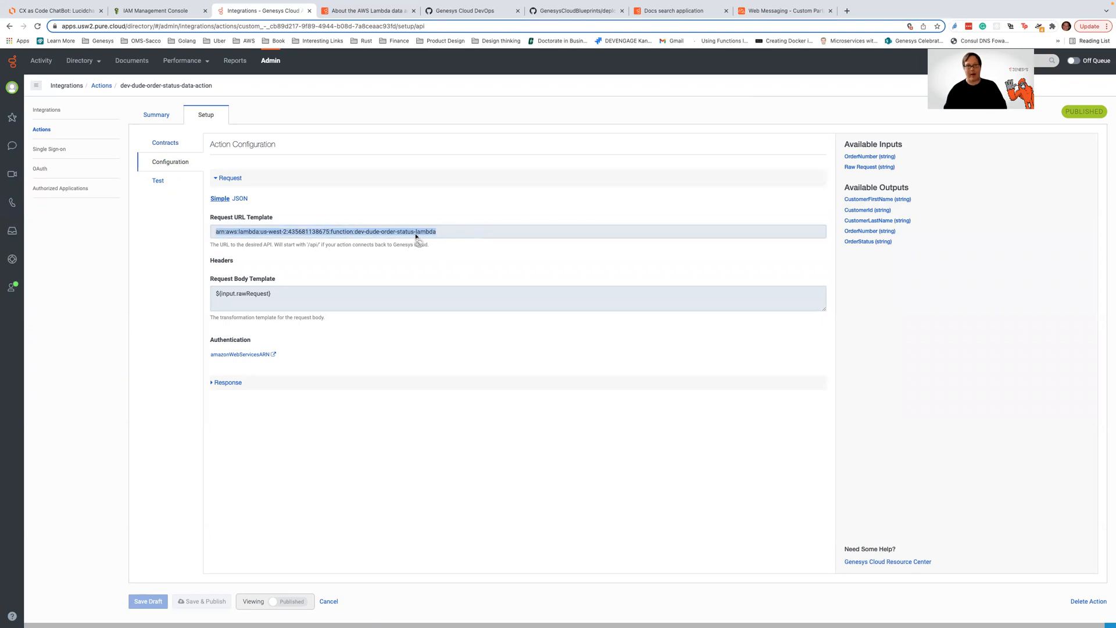
mouse_move(216, 268)
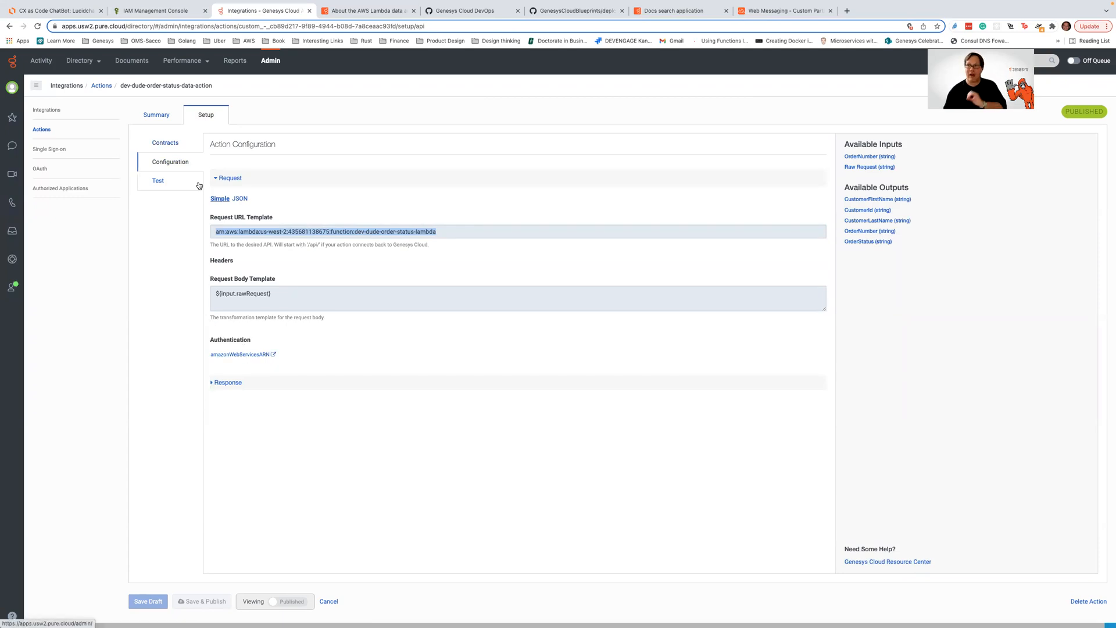
Run the data action test with OrderNumber 12345678, returning customer Robert and status Shipped.
click(158, 180)
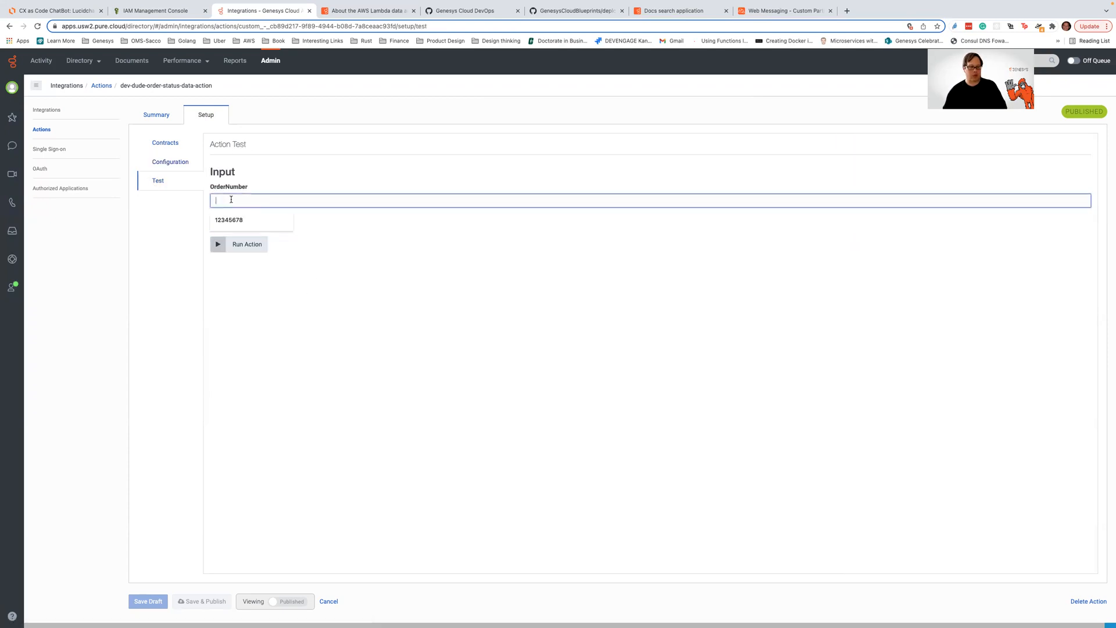
text(123456)
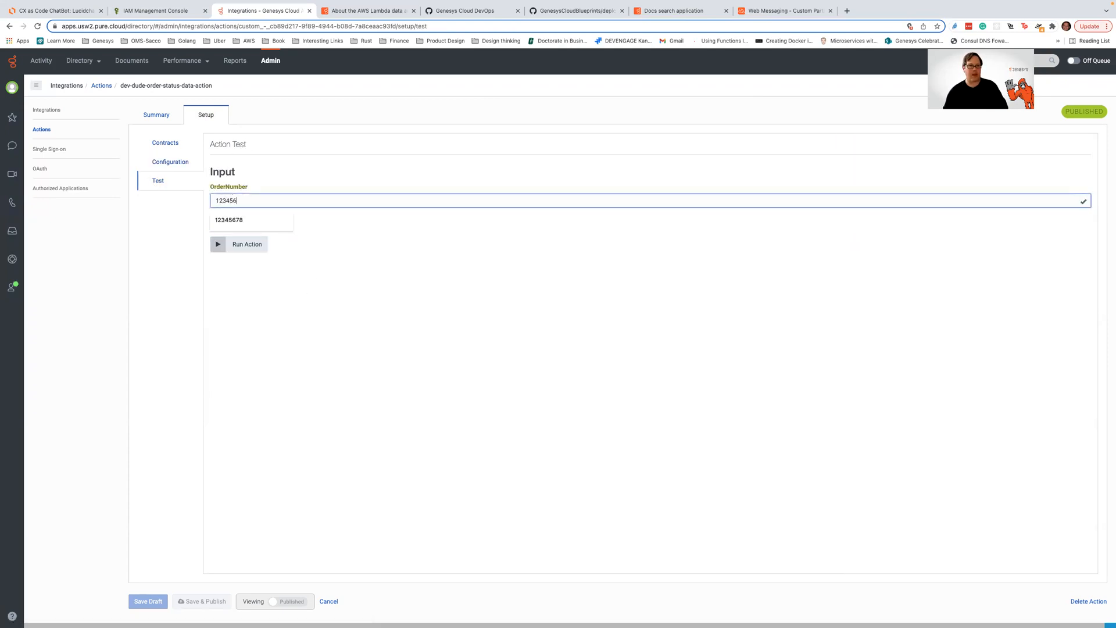
click(228, 220)
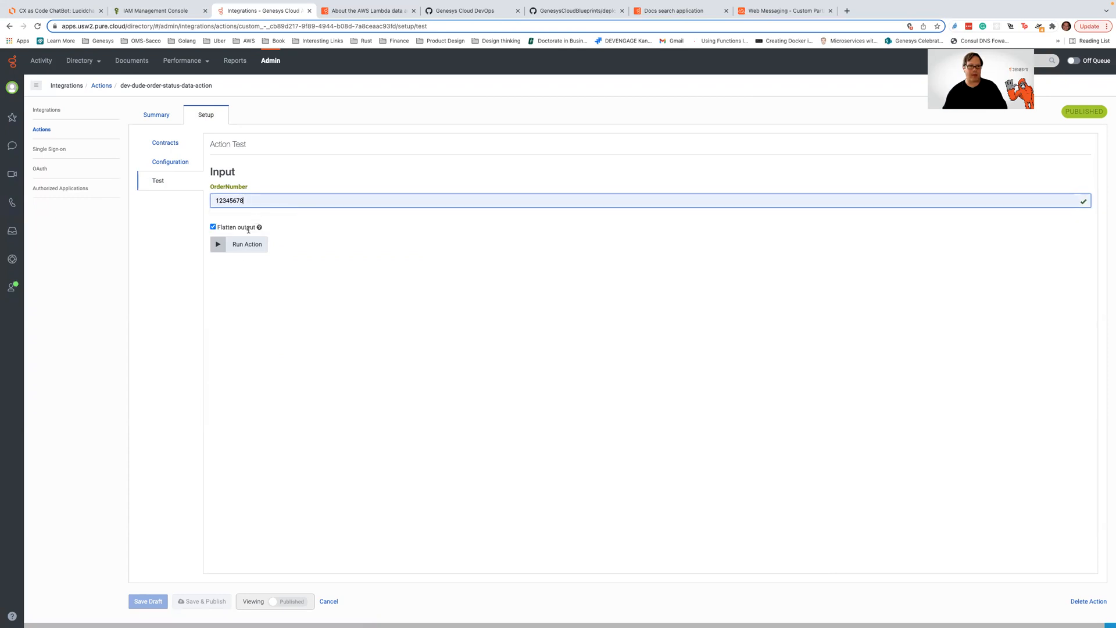
click(239, 244)
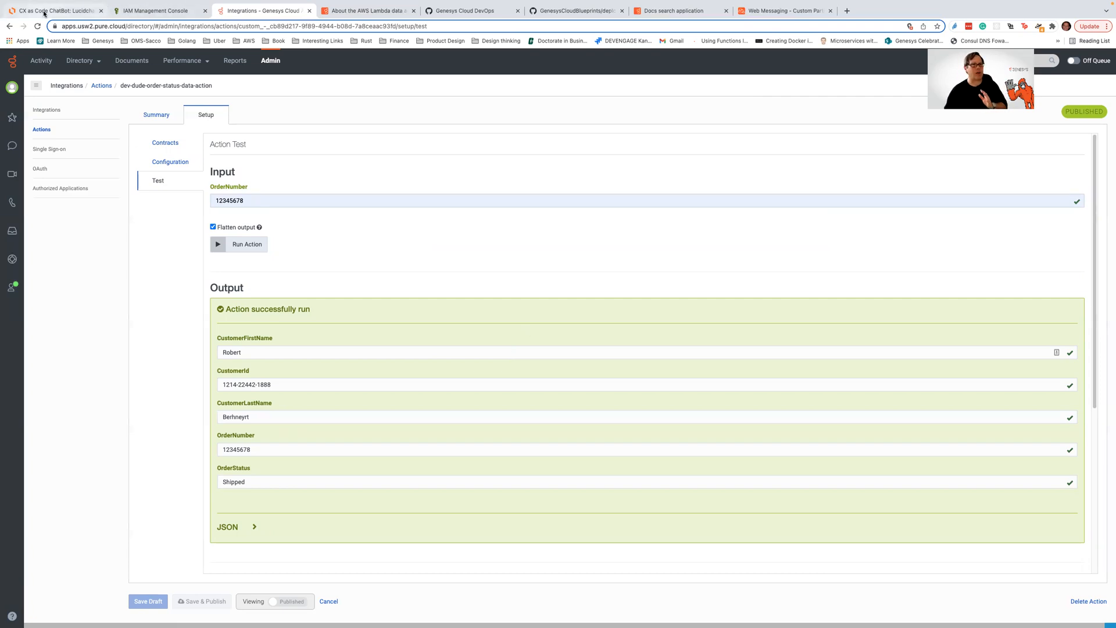
Bring up the Lucidchart CX as Code ChatBot architecture diagram.
click(52, 9)
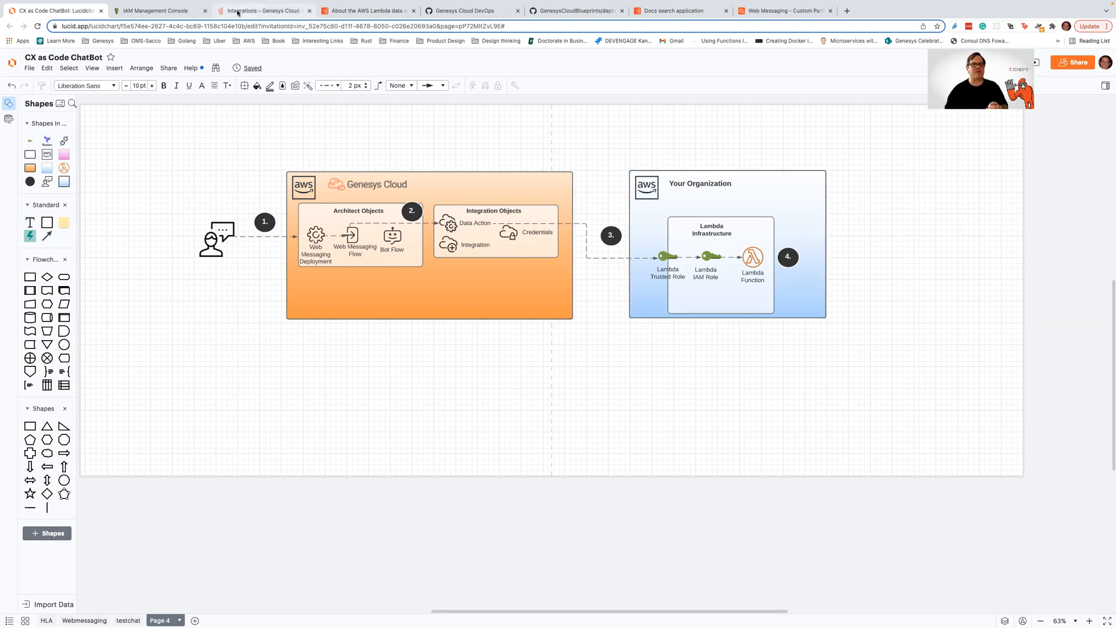
Return to the Genesys Cloud data action test results for order 12345678.
click(263, 11)
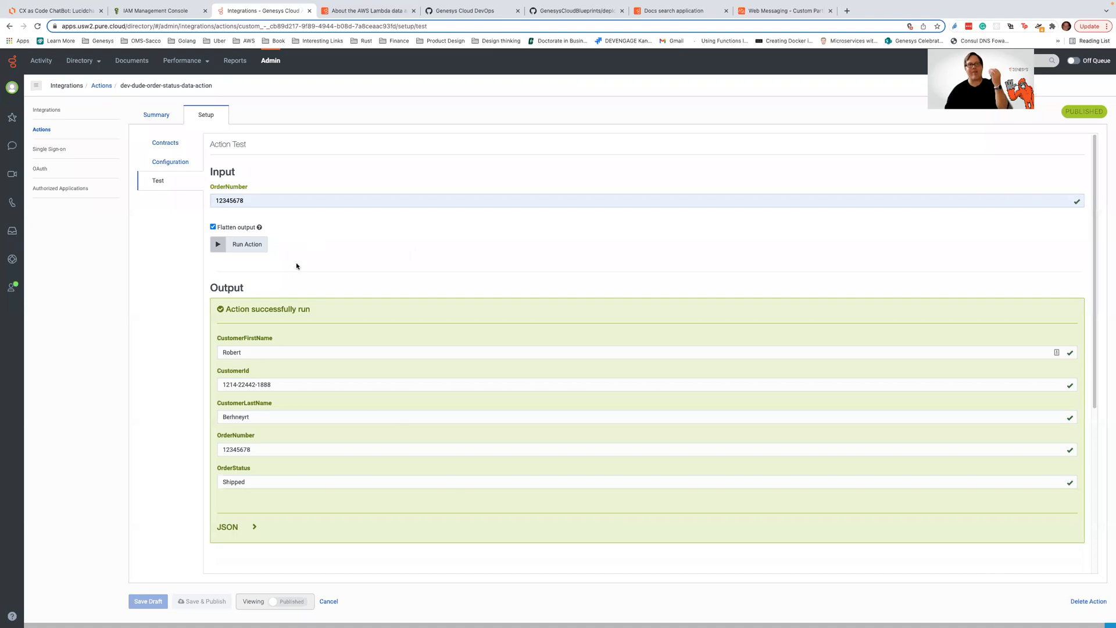
mouse_move(316, 278)
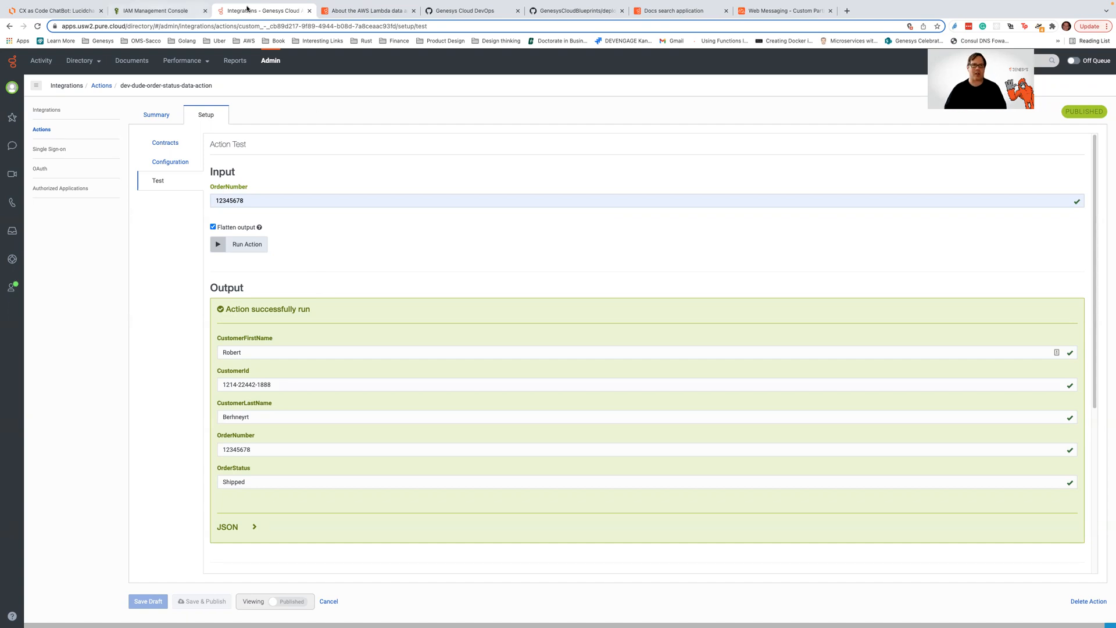
View the AWS Lambda data actions article, then the Genesys Cloud DevOps GitHub organization.
click(376, 10)
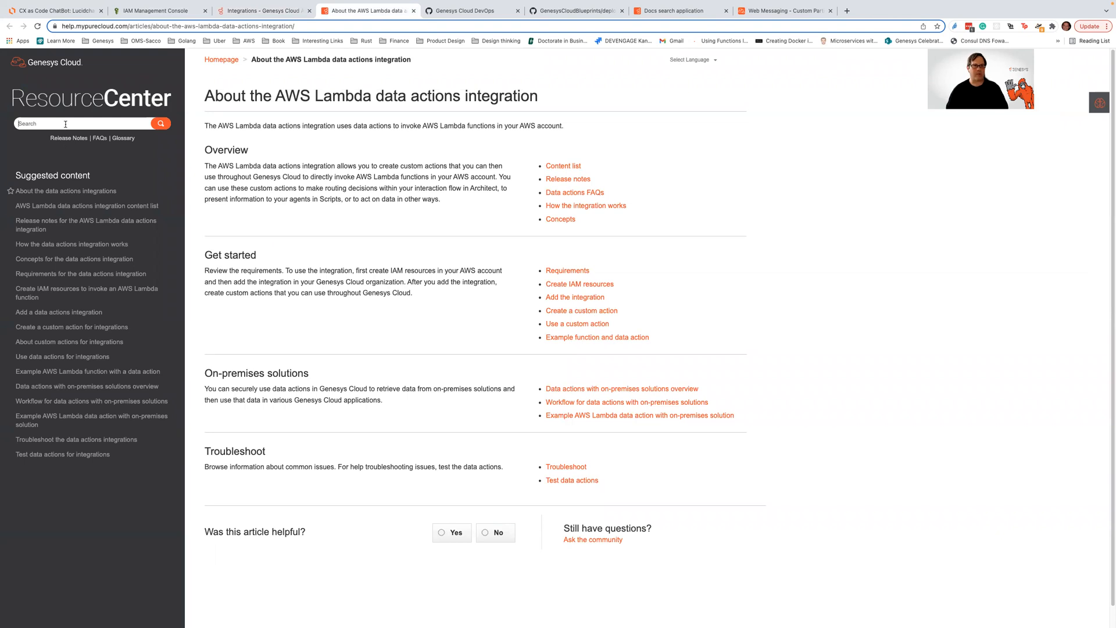
mouse_move(437, 226)
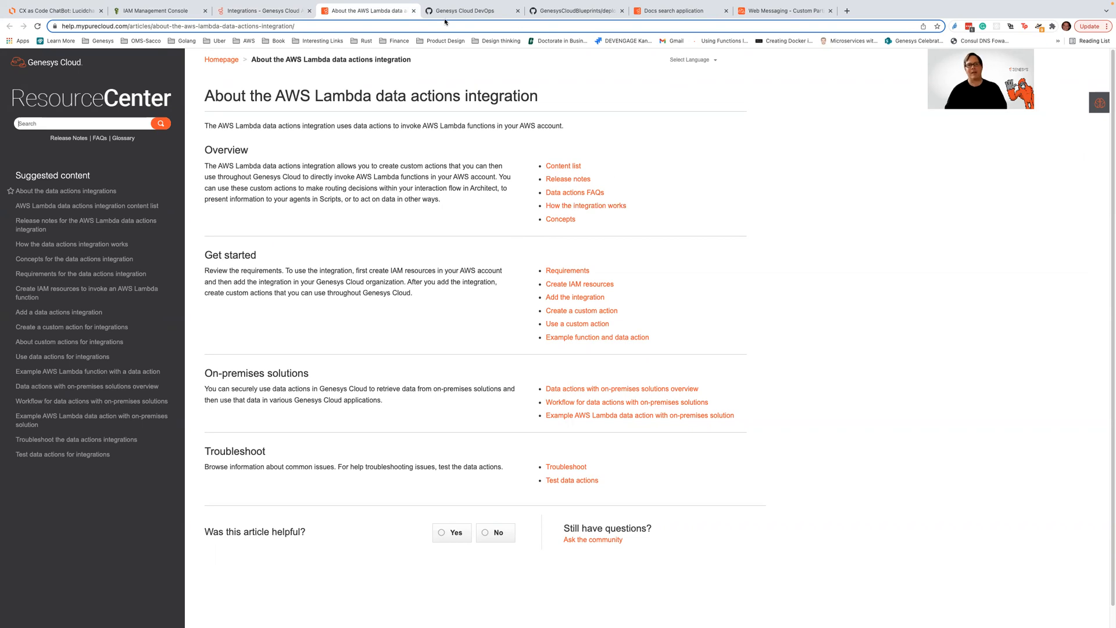
click(466, 11)
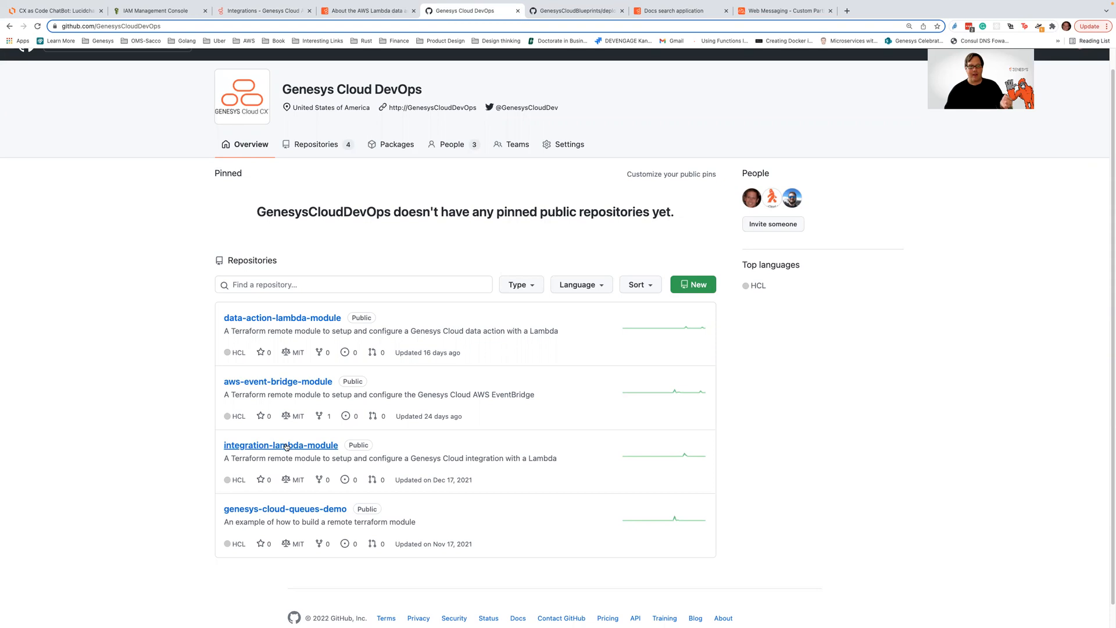
click(281, 445)
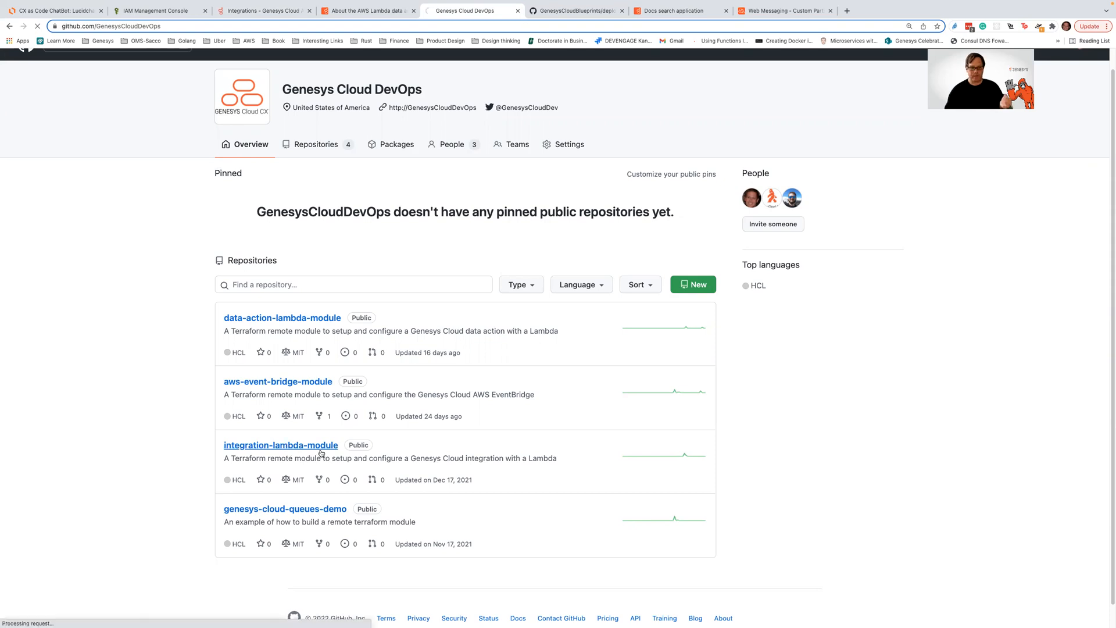
click(281, 444)
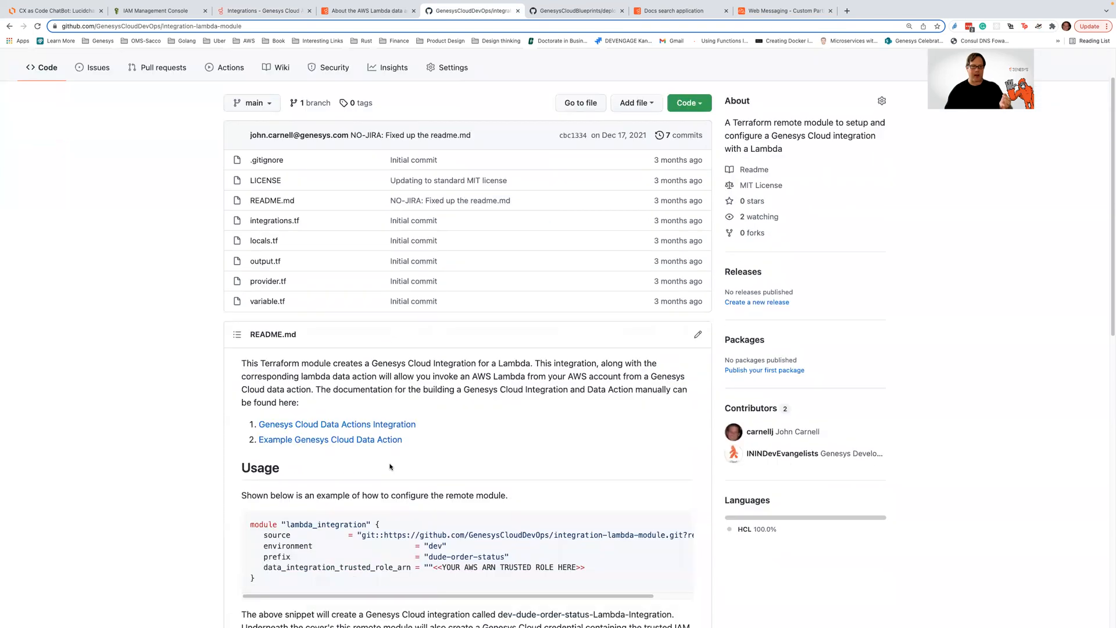
scroll(down, 3)
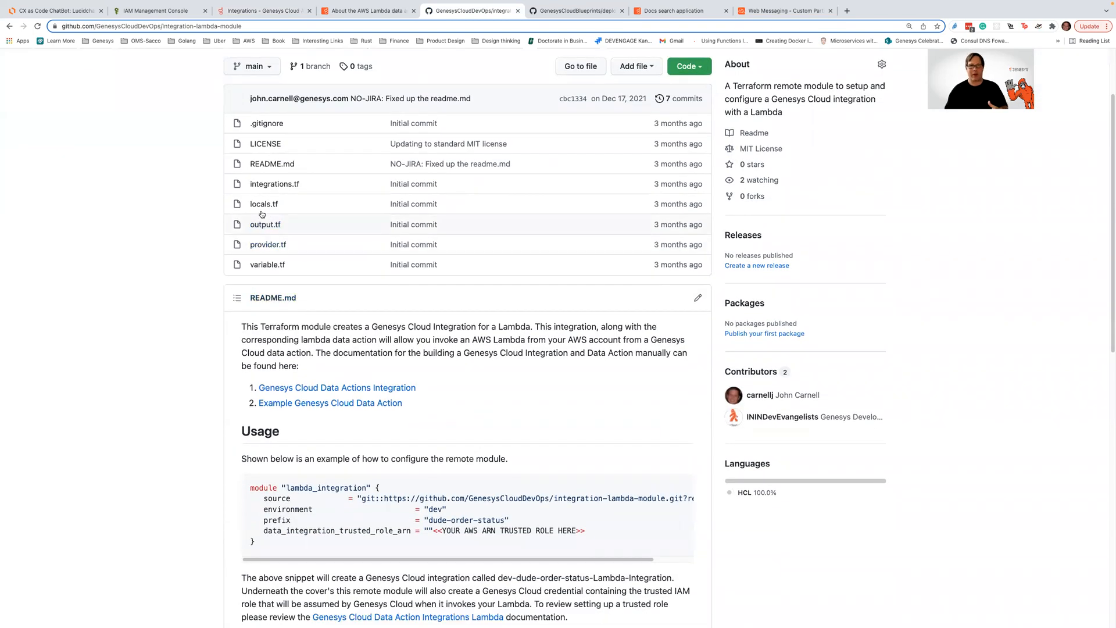
click(275, 184)
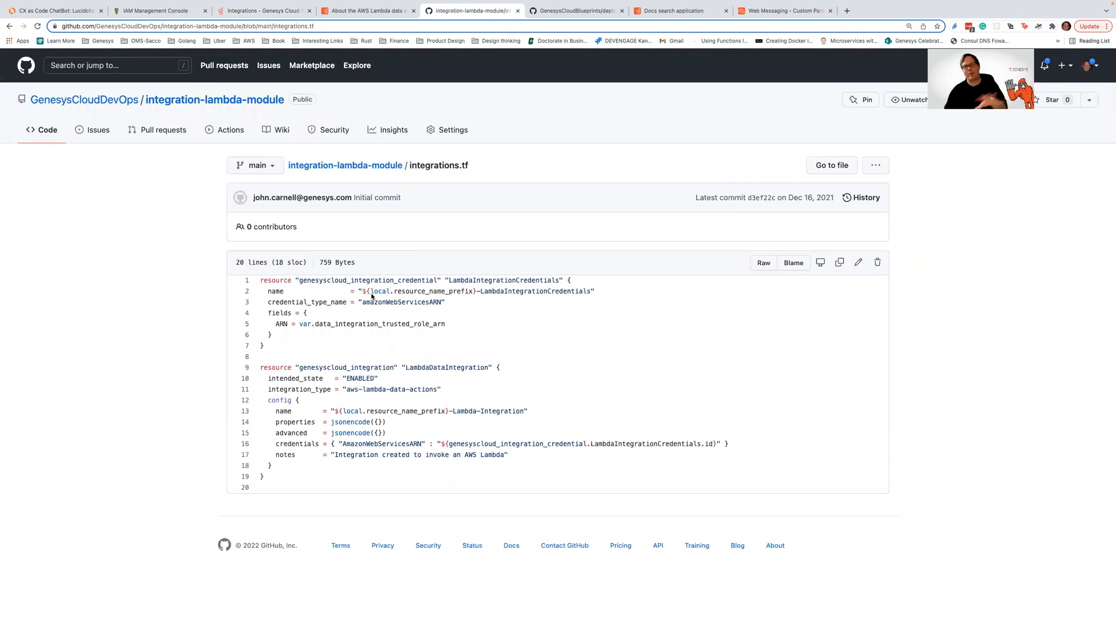
mouse_move(346, 454)
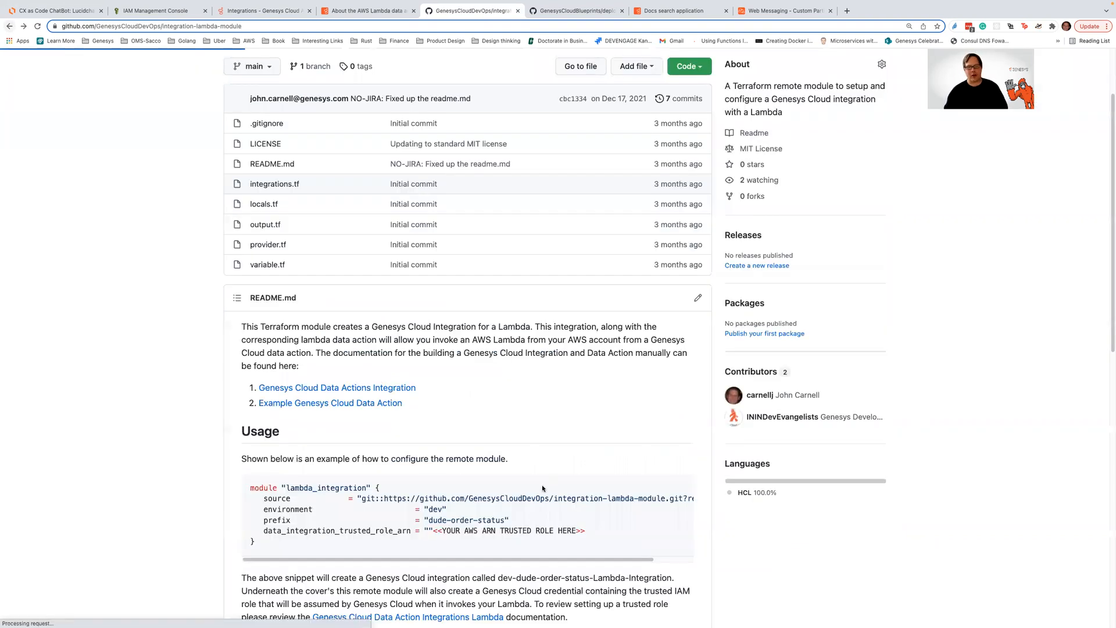
scroll(down, 3)
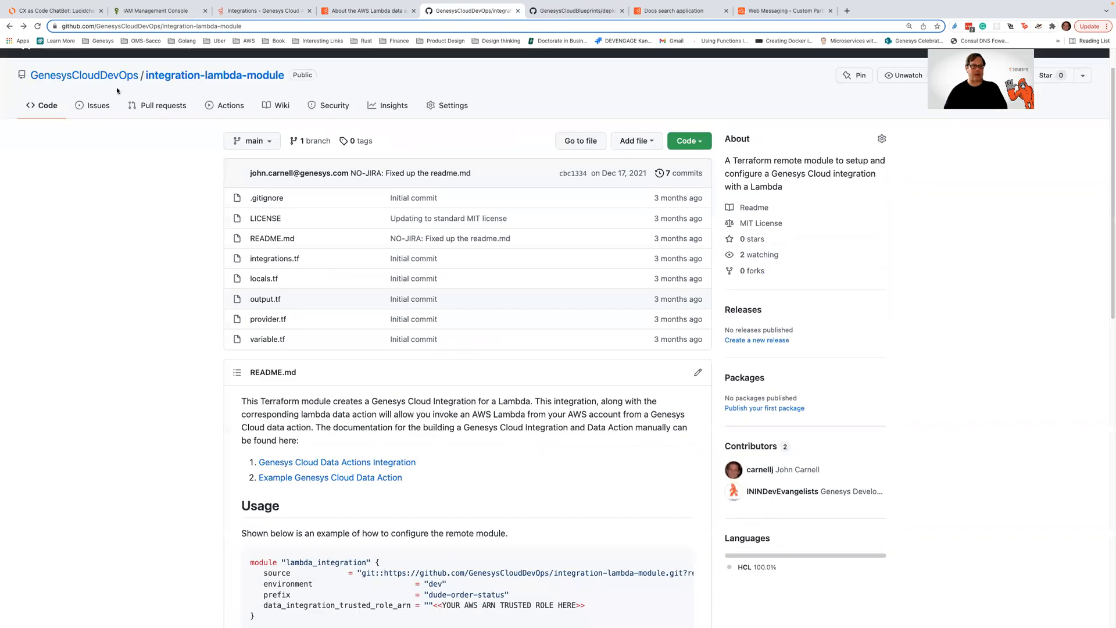
click(84, 75)
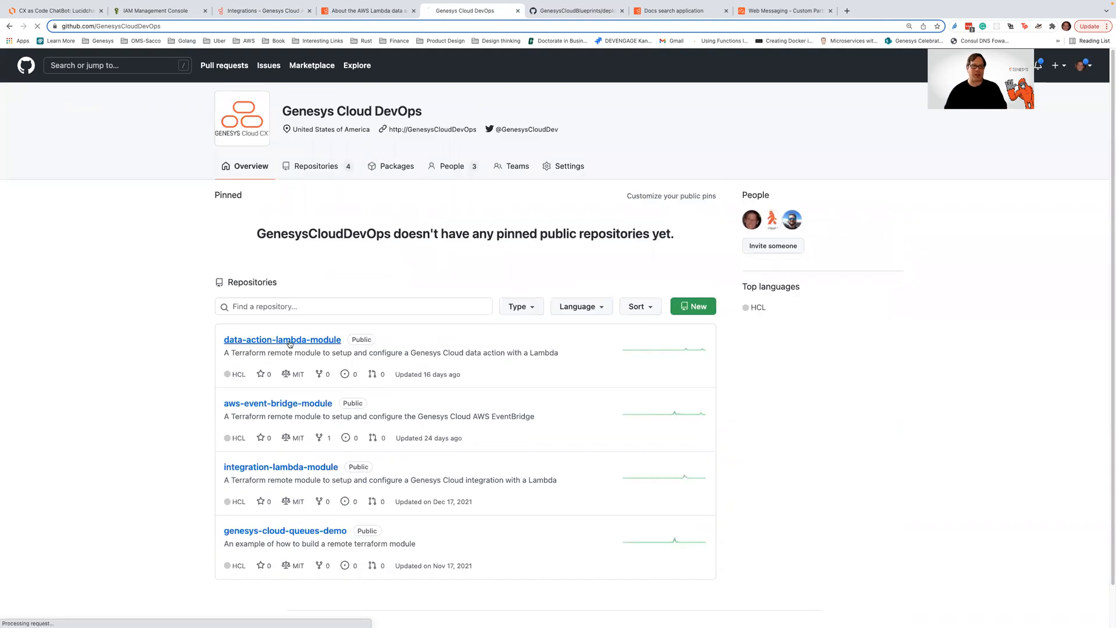
Browse the data-action-lambda-module repository and its README.
click(281, 340)
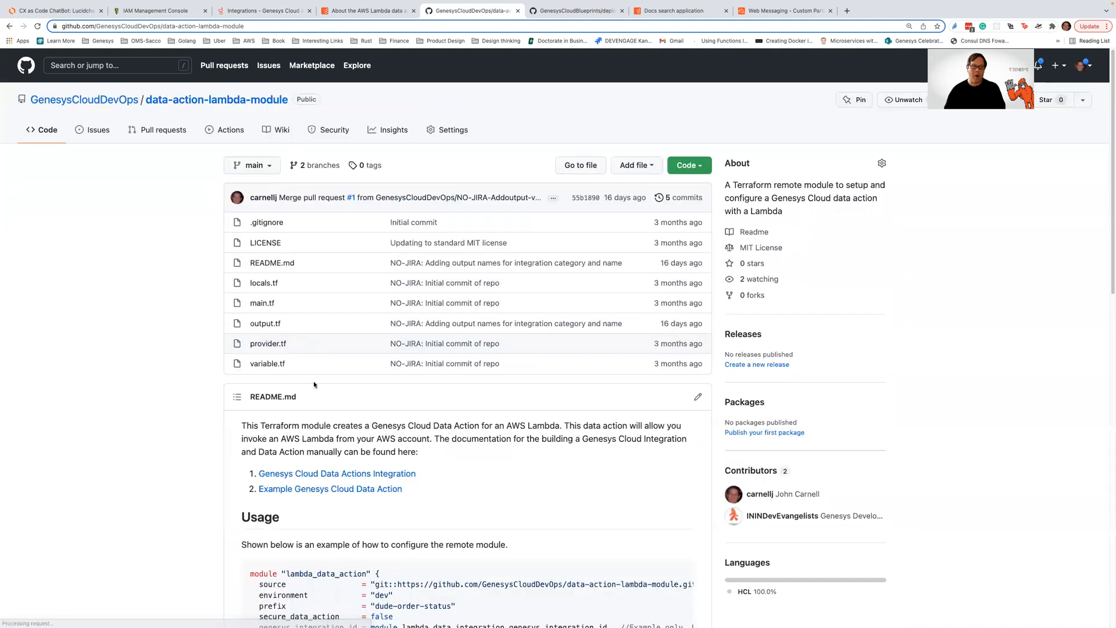
scroll(down, 3)
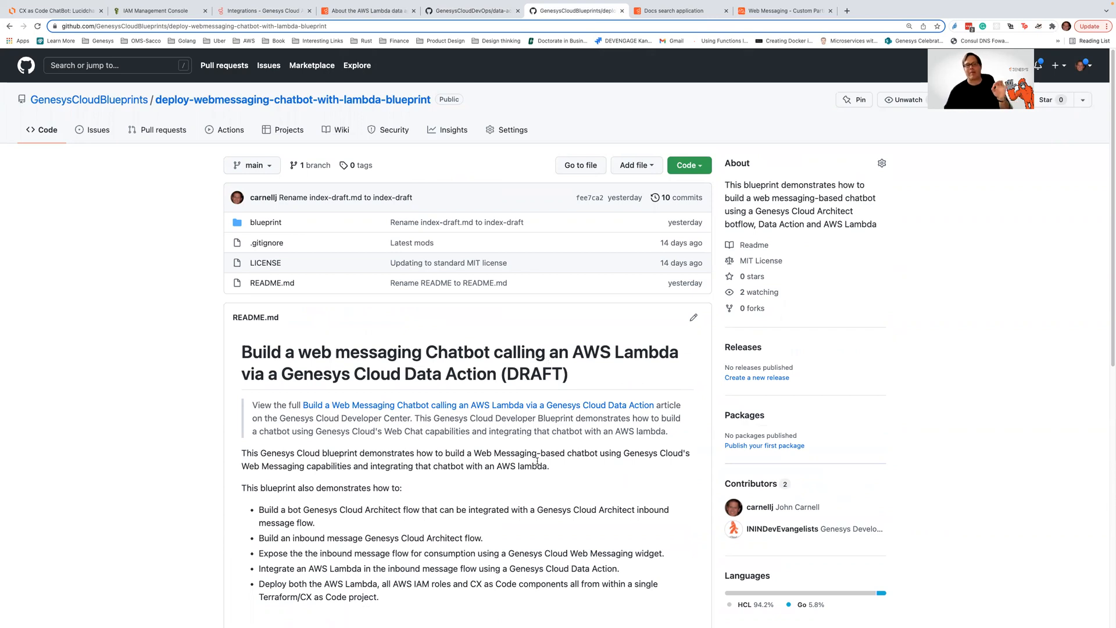
mouse_move(472, 337)
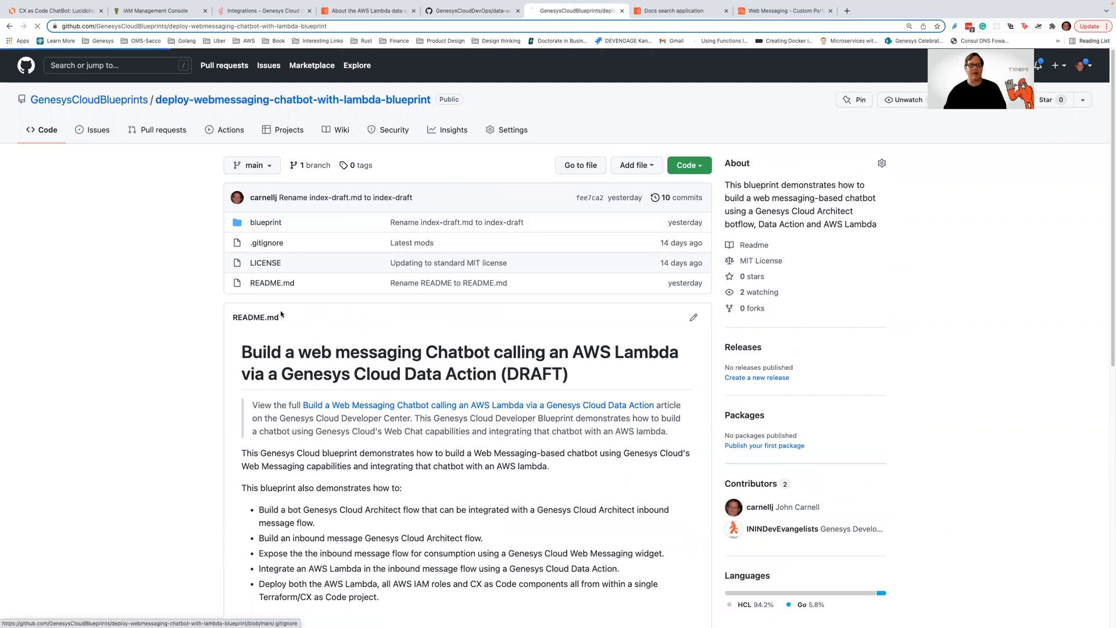
Navigate into the blueprint's terraform folder listing architect-flows, contracts and modules.
click(265, 222)
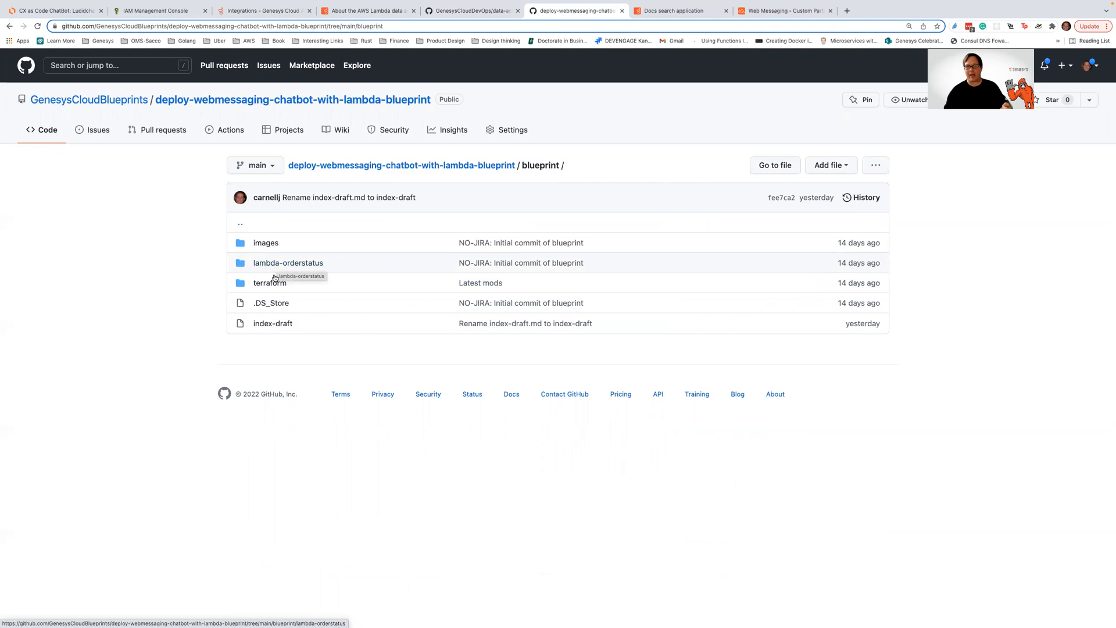
click(270, 283)
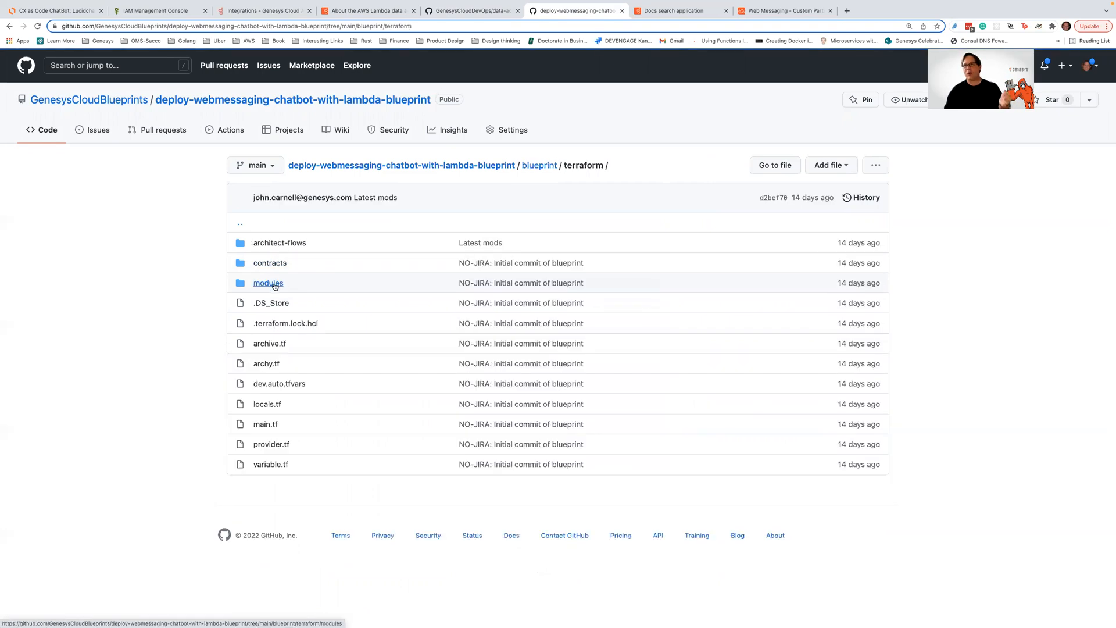
mouse_move(311, 394)
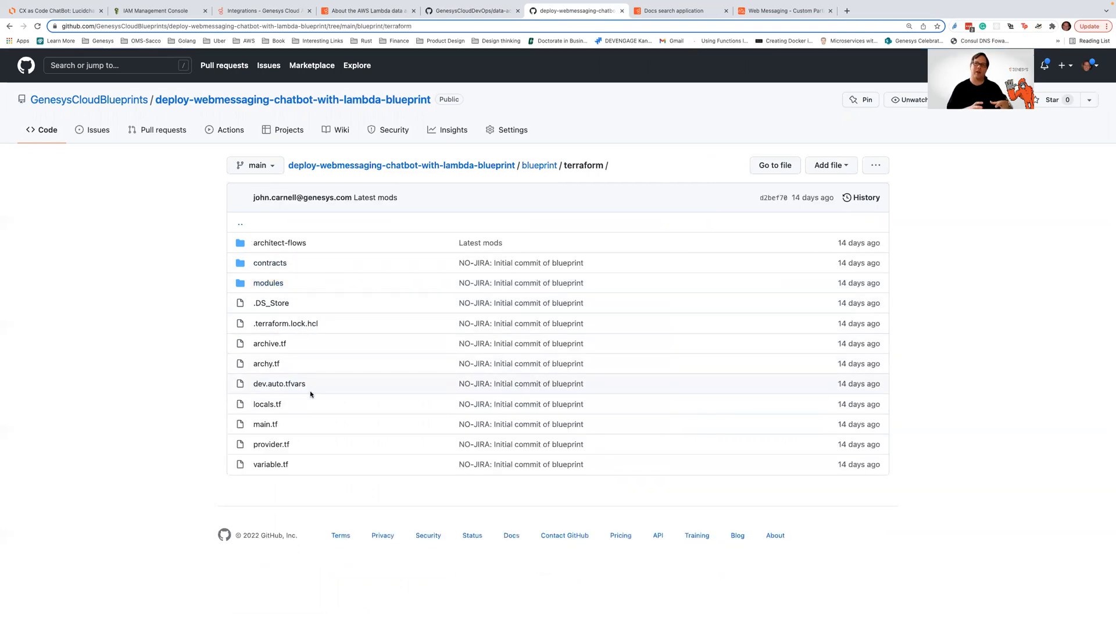